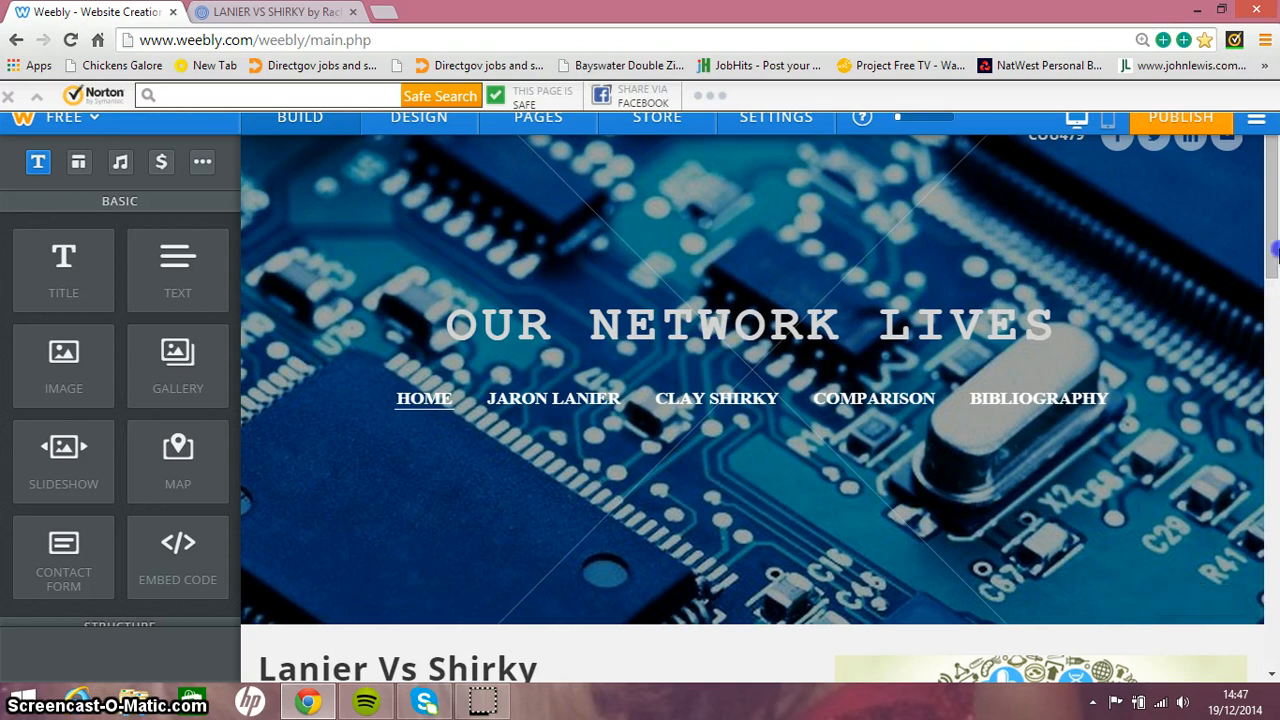
mouse_move(1270, 244)
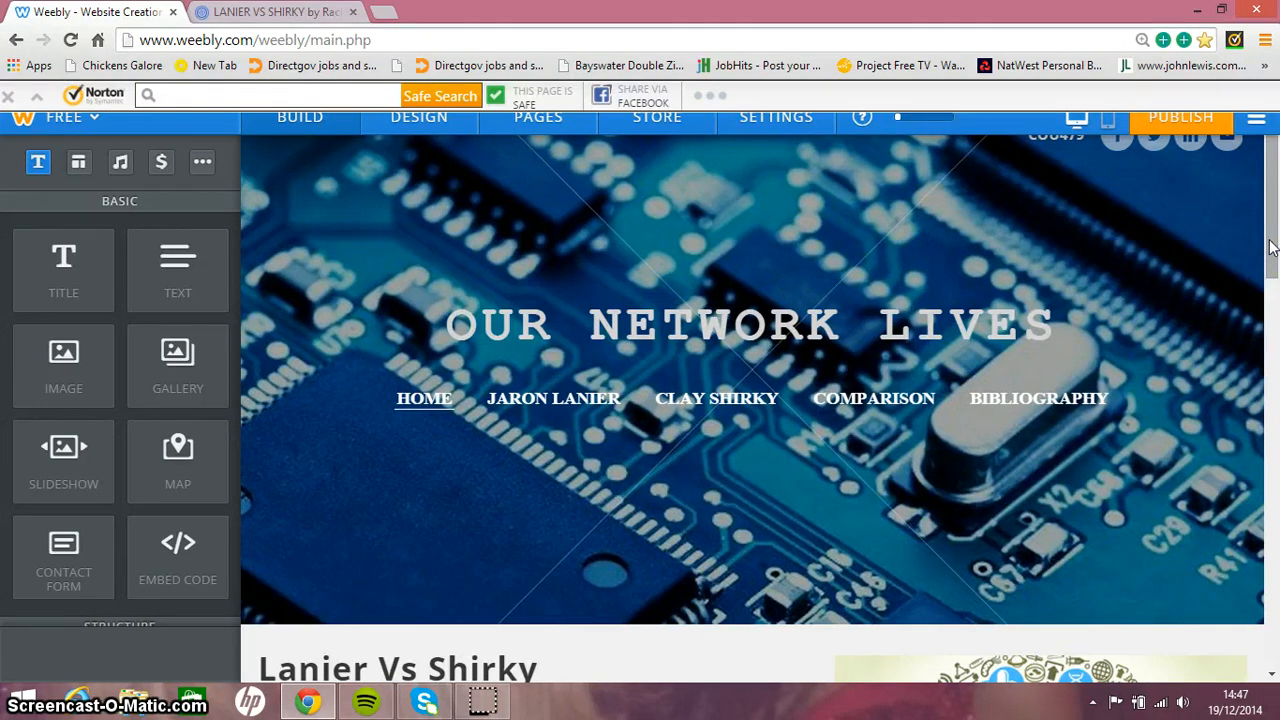
Scroll down through the current page's content to read it section by section.
scroll("down", 3)
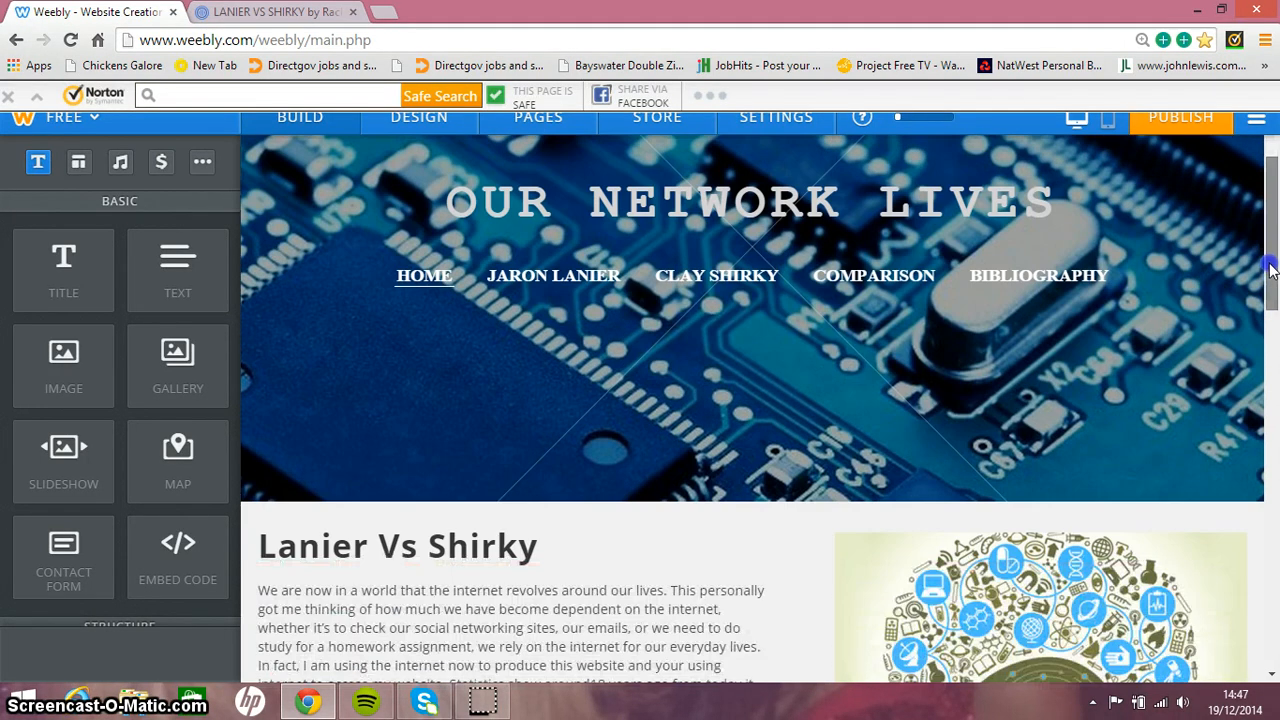
scroll("down", 3)
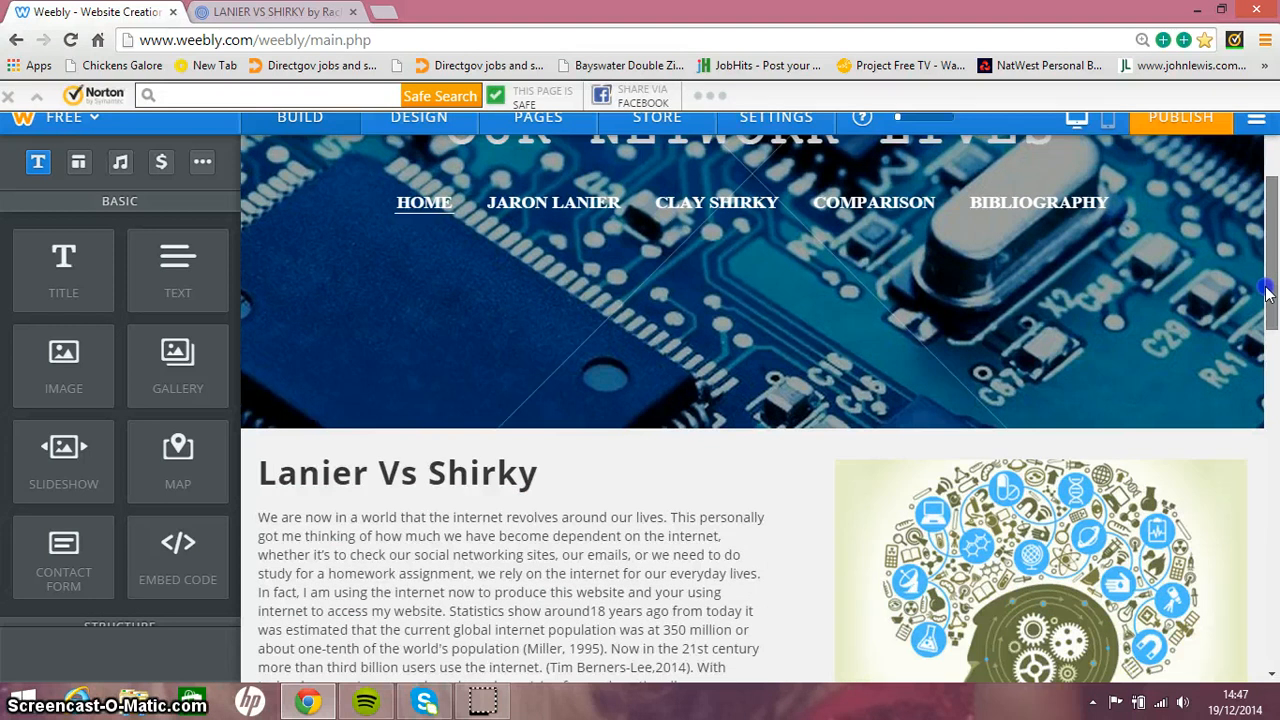
mouse_move(1268, 288)
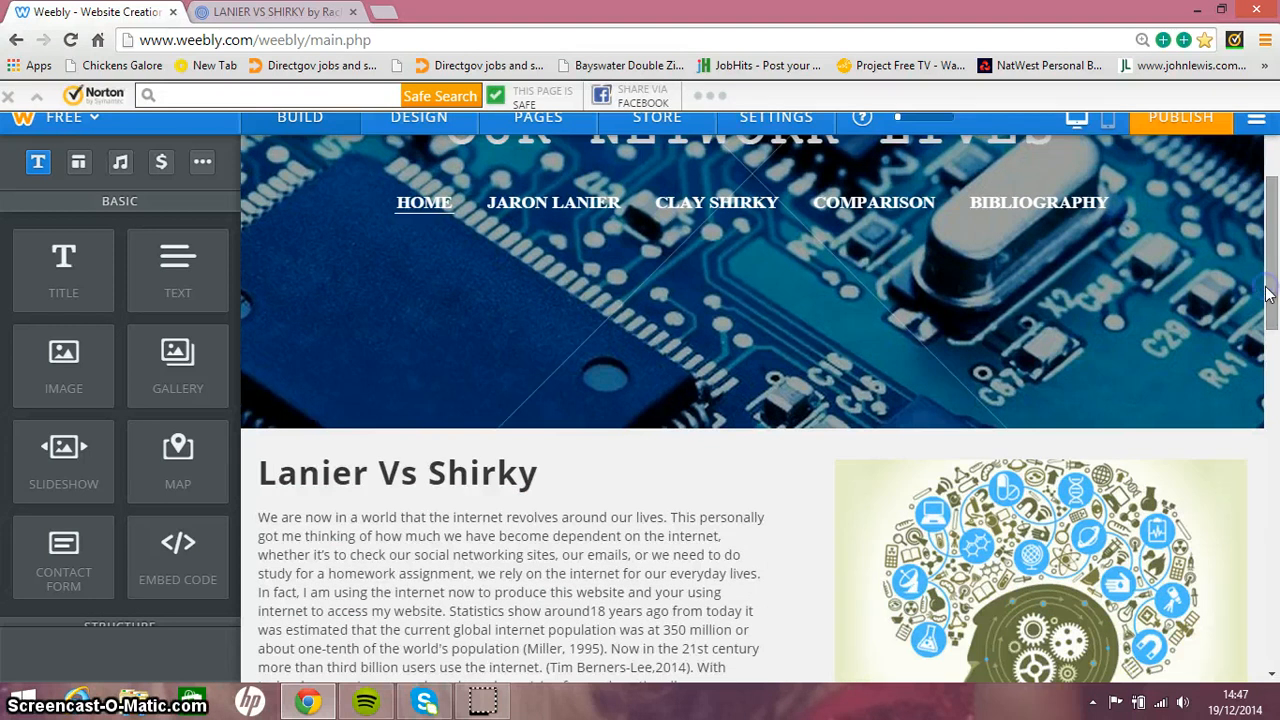
scroll("down", 3)
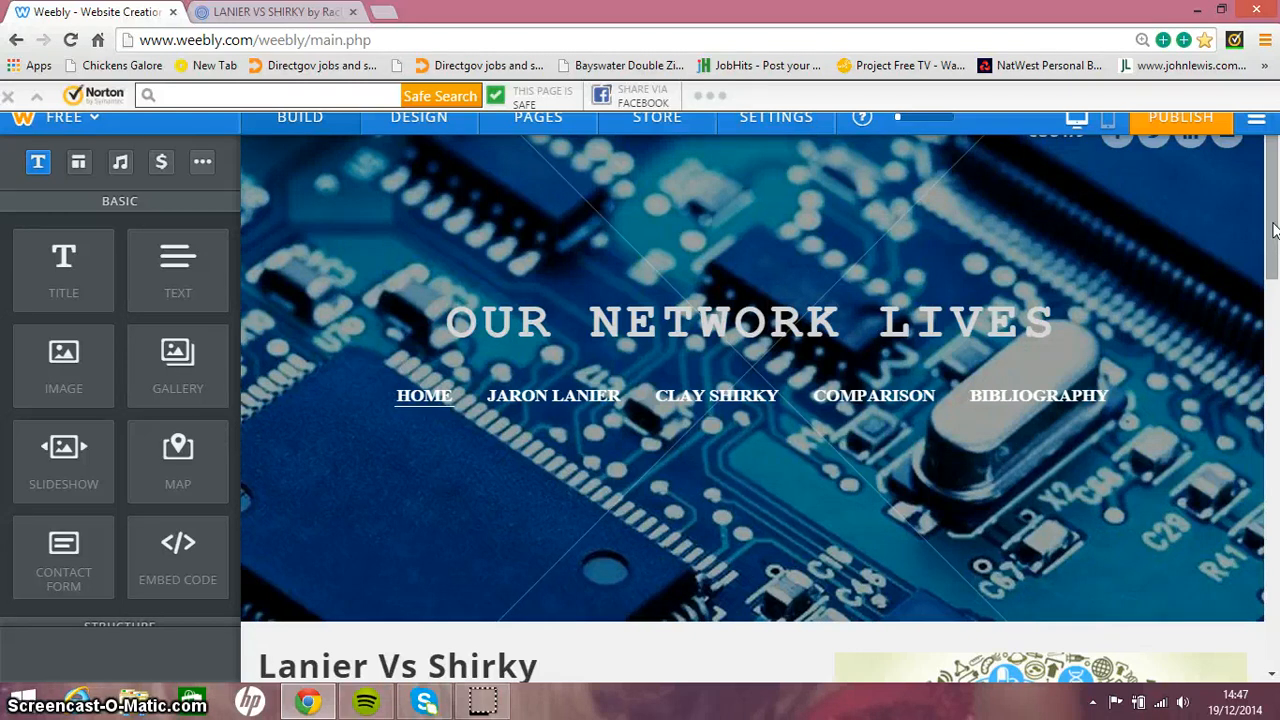
scroll("down", 3)
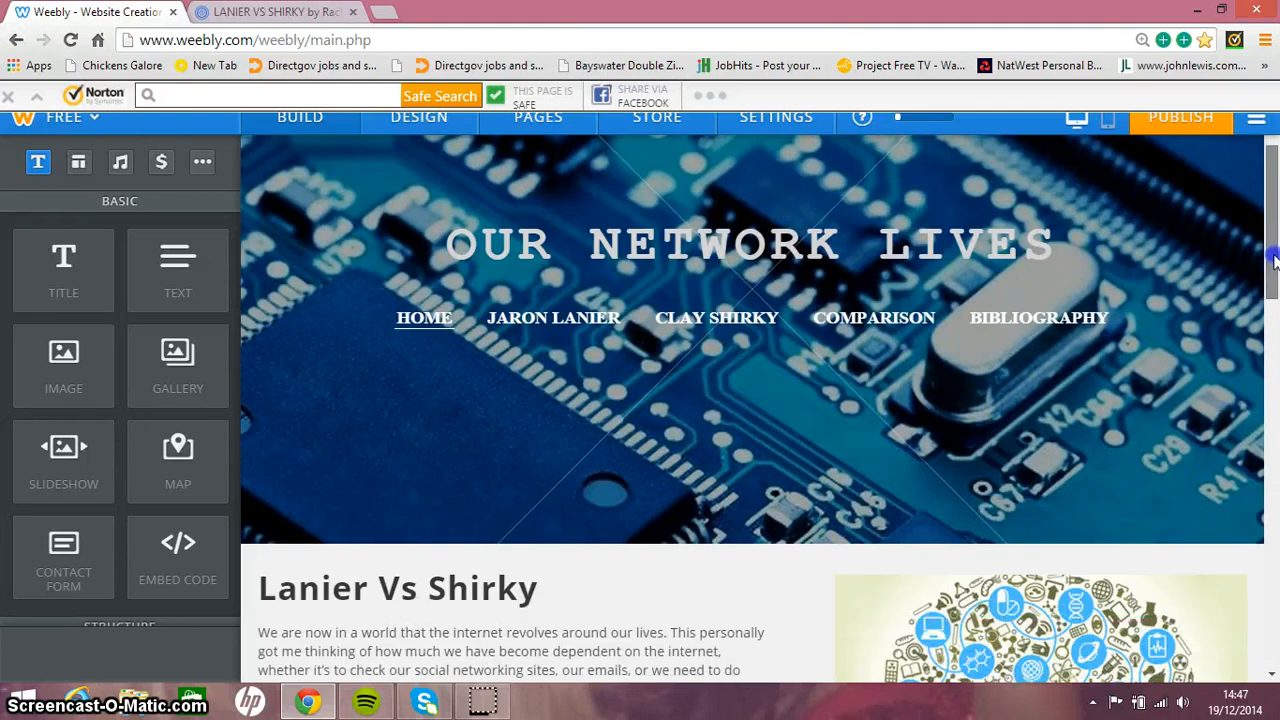
scroll("down", 3)
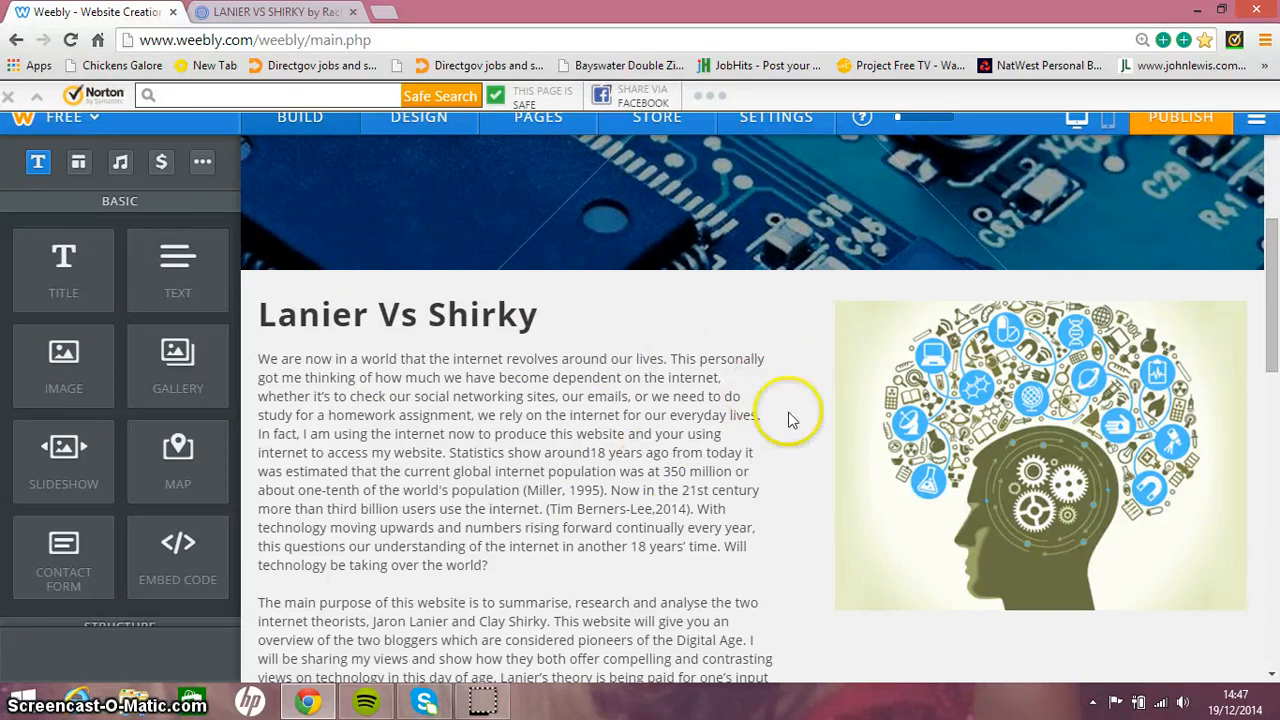
mouse_move(564, 420)
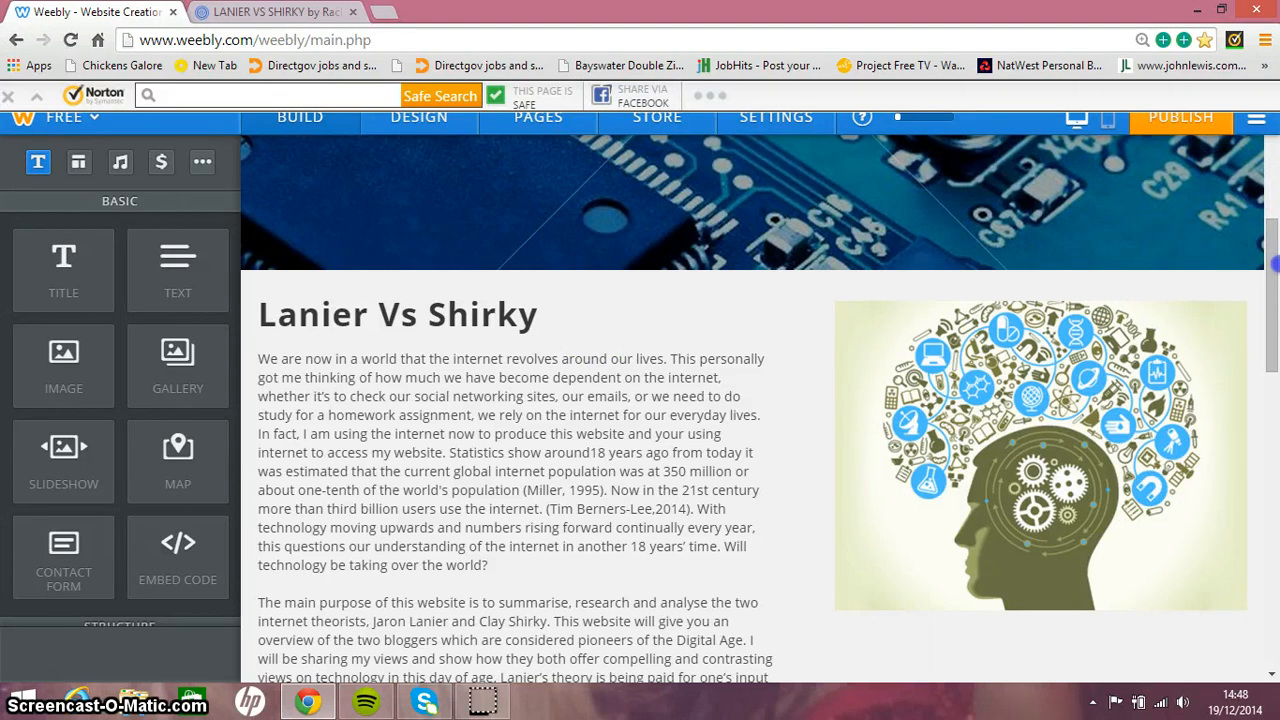
scroll("down", 3)
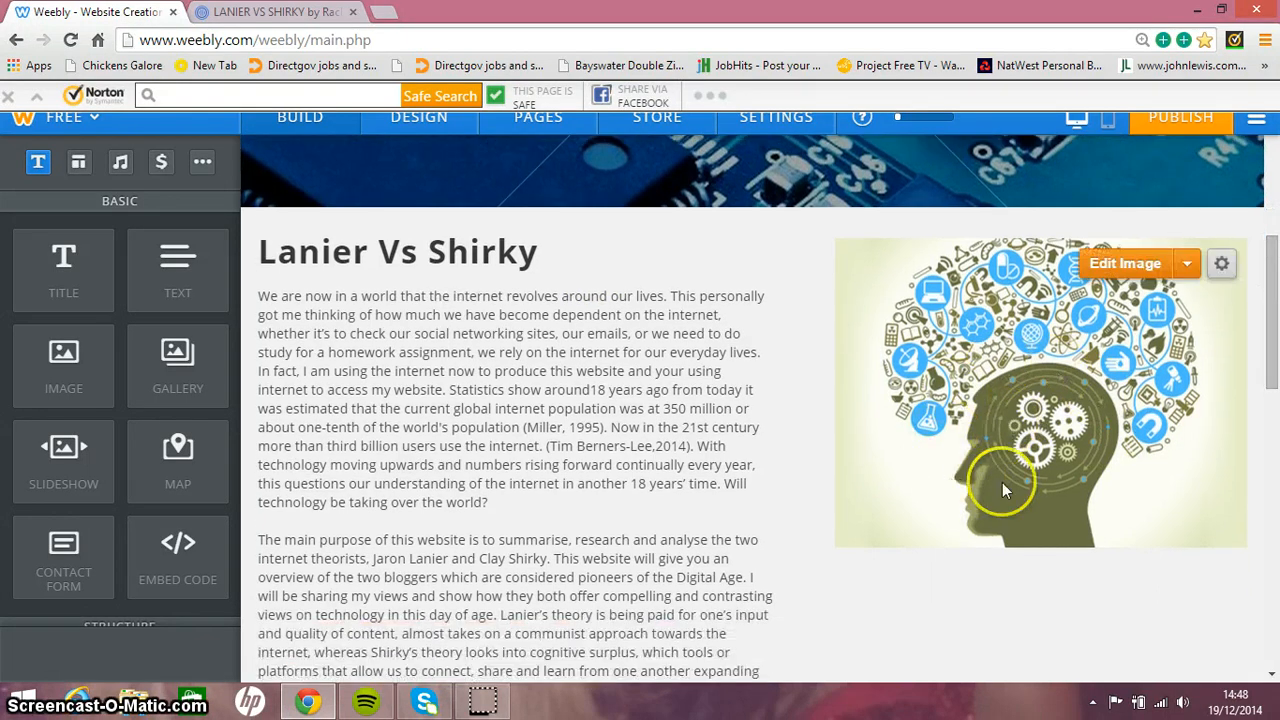
mouse_move(924, 460)
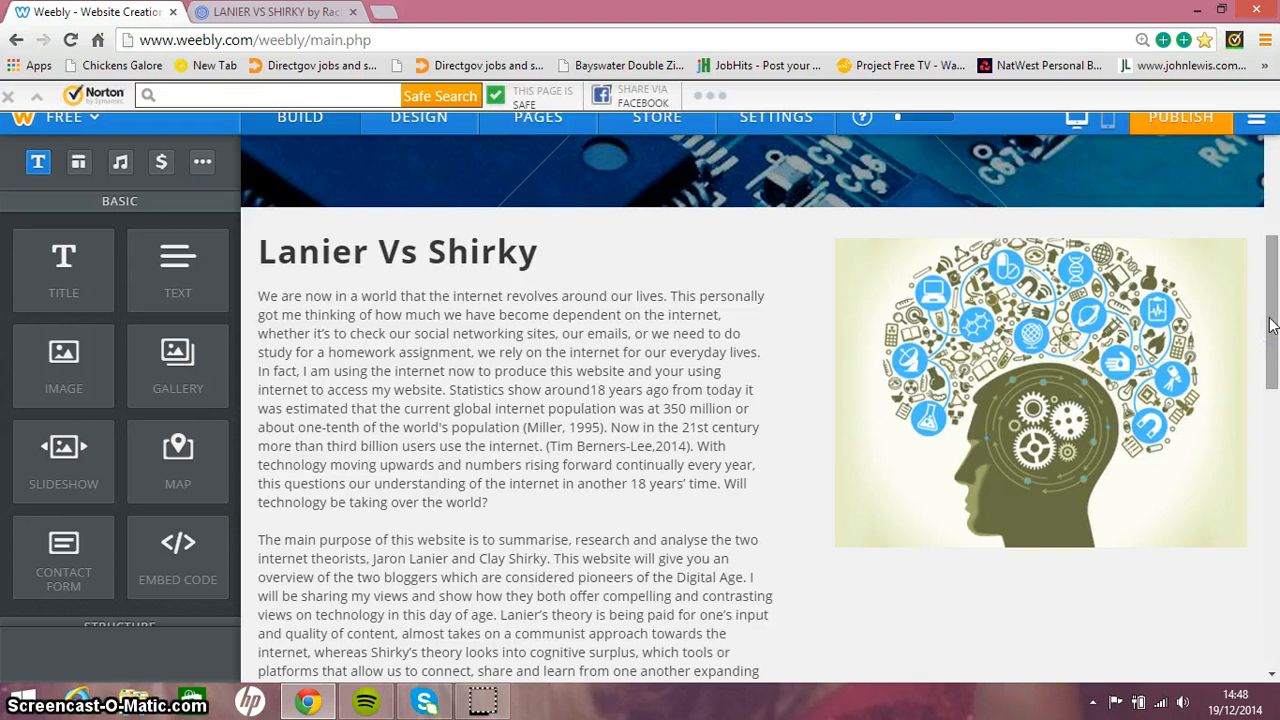
scroll("down", 3)
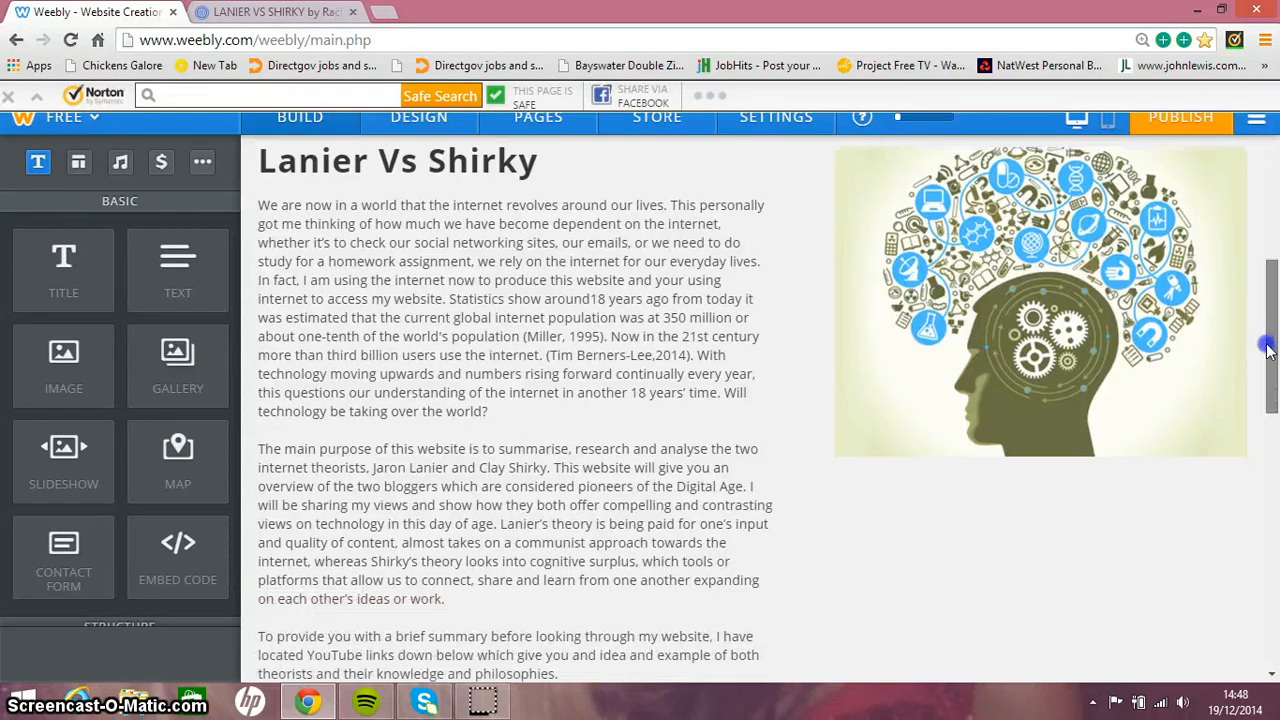
scroll("down", 3)
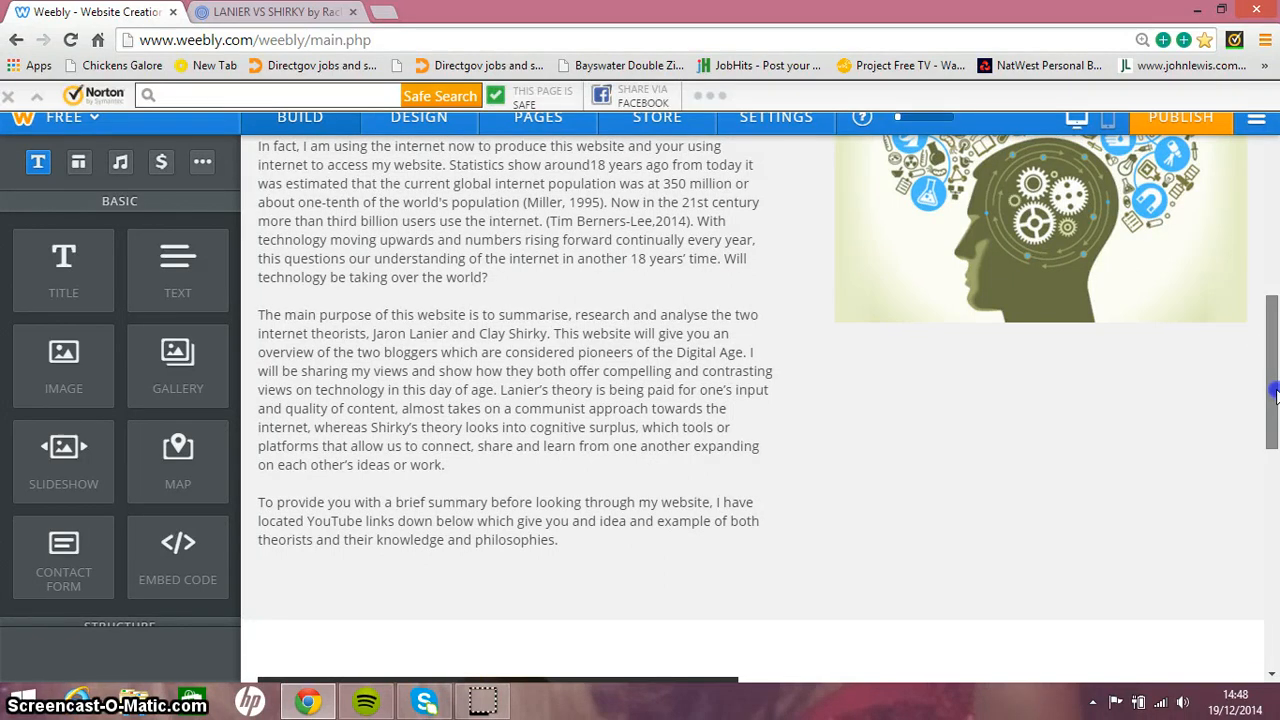
scroll("down", 3)
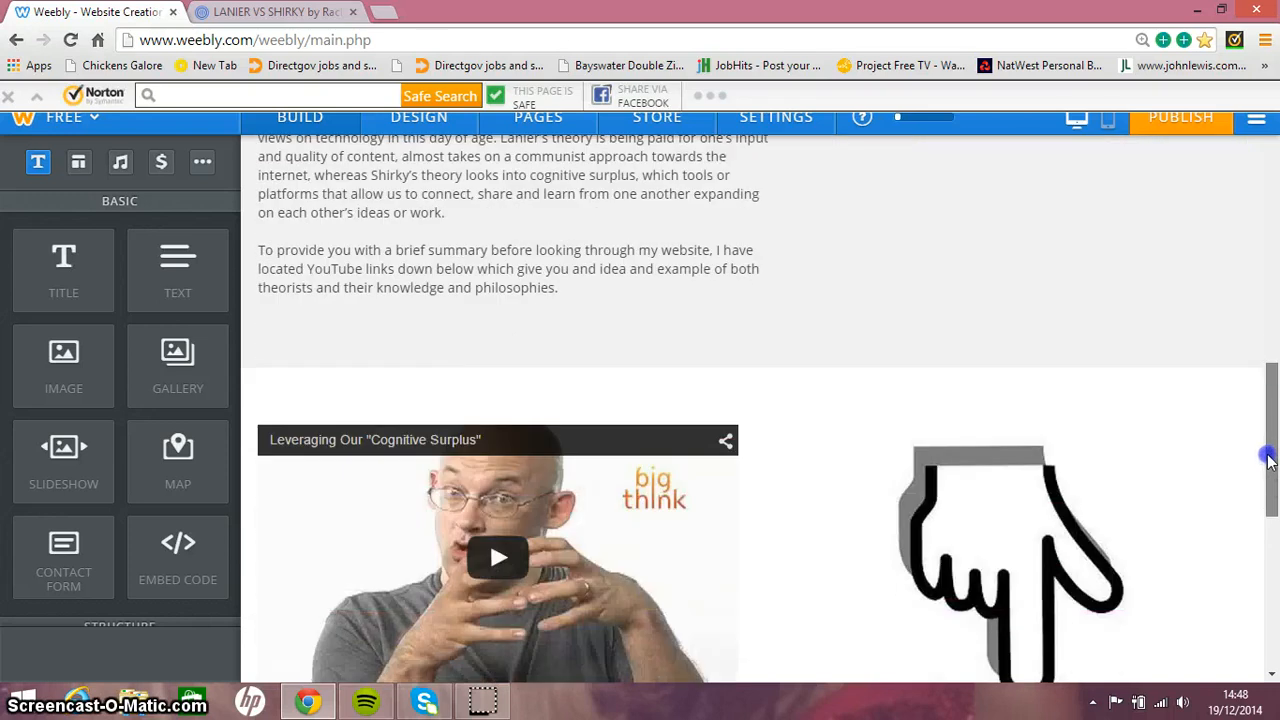
scroll("down", 3)
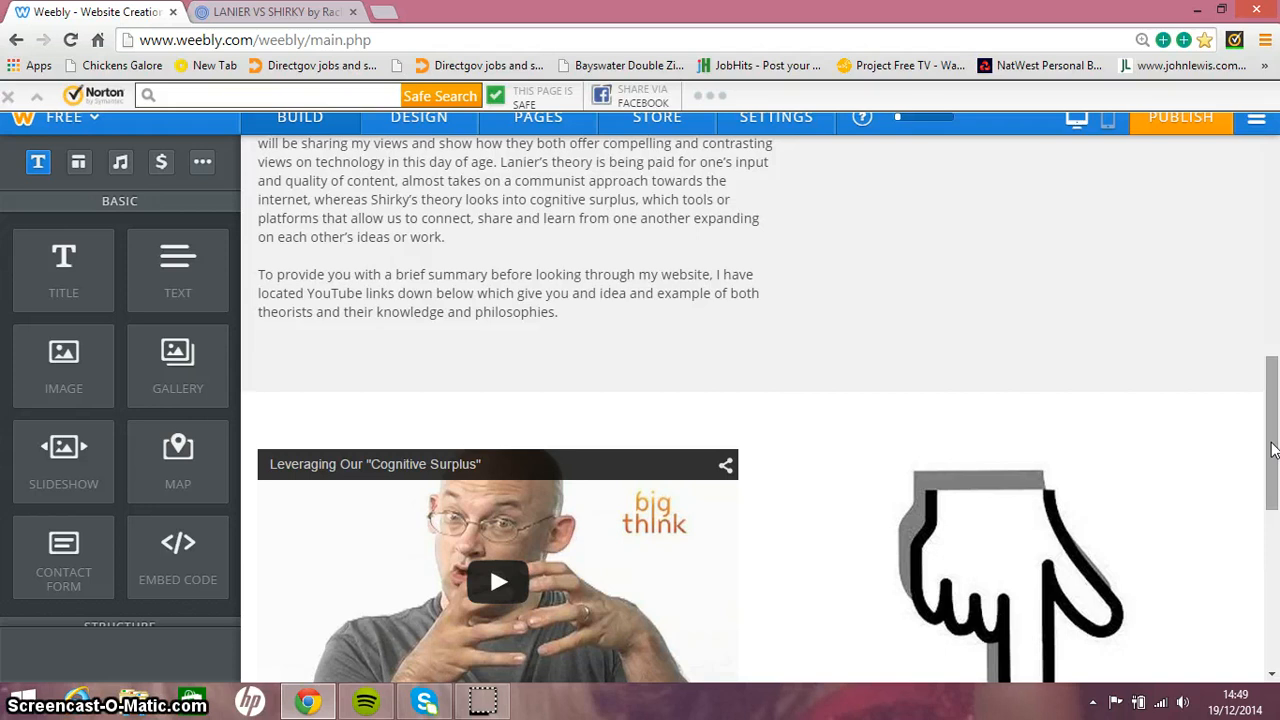
Reach the bottom of the page, then scroll back up toward the site navigation.
scroll("down", 3)
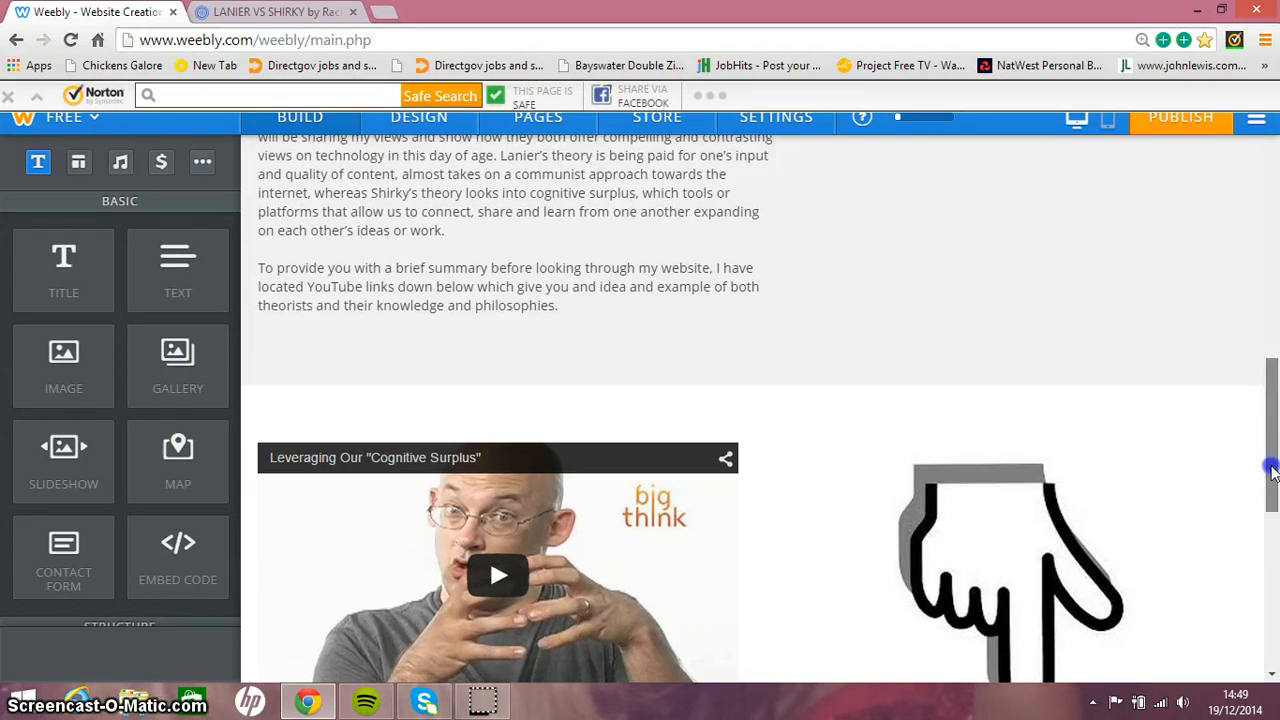
scroll("down", 3)
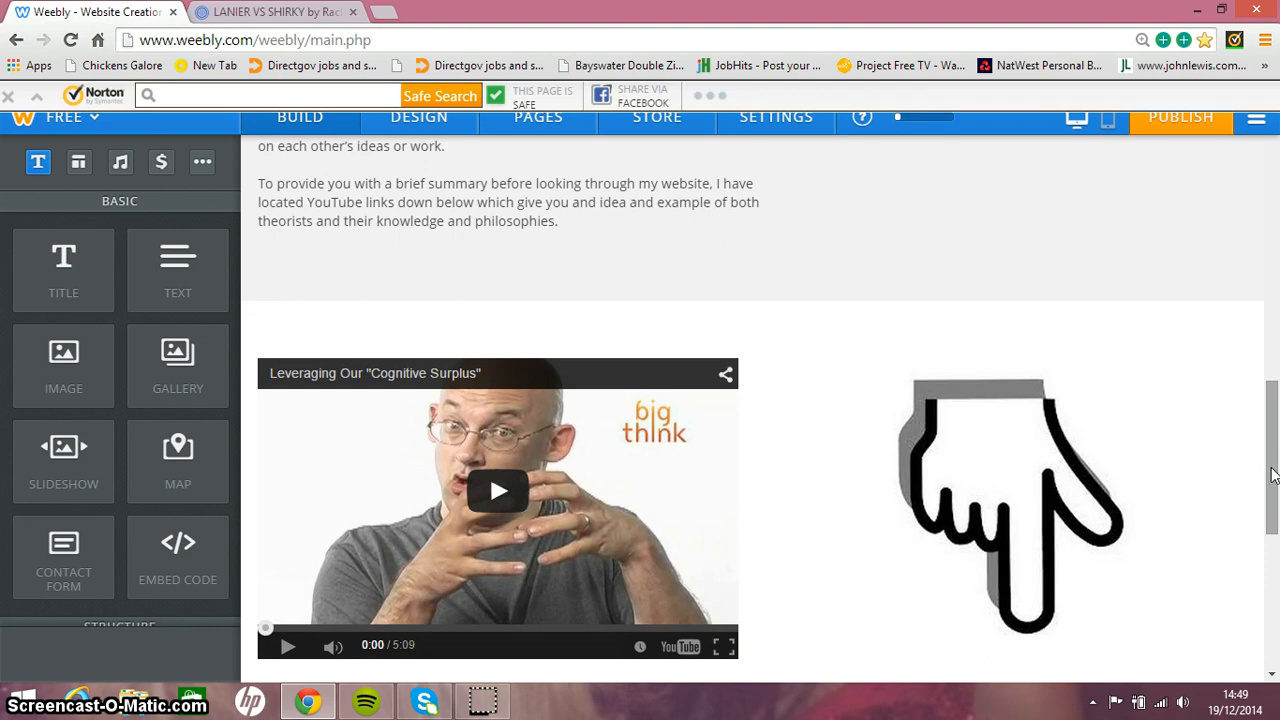
scroll("down", 3)
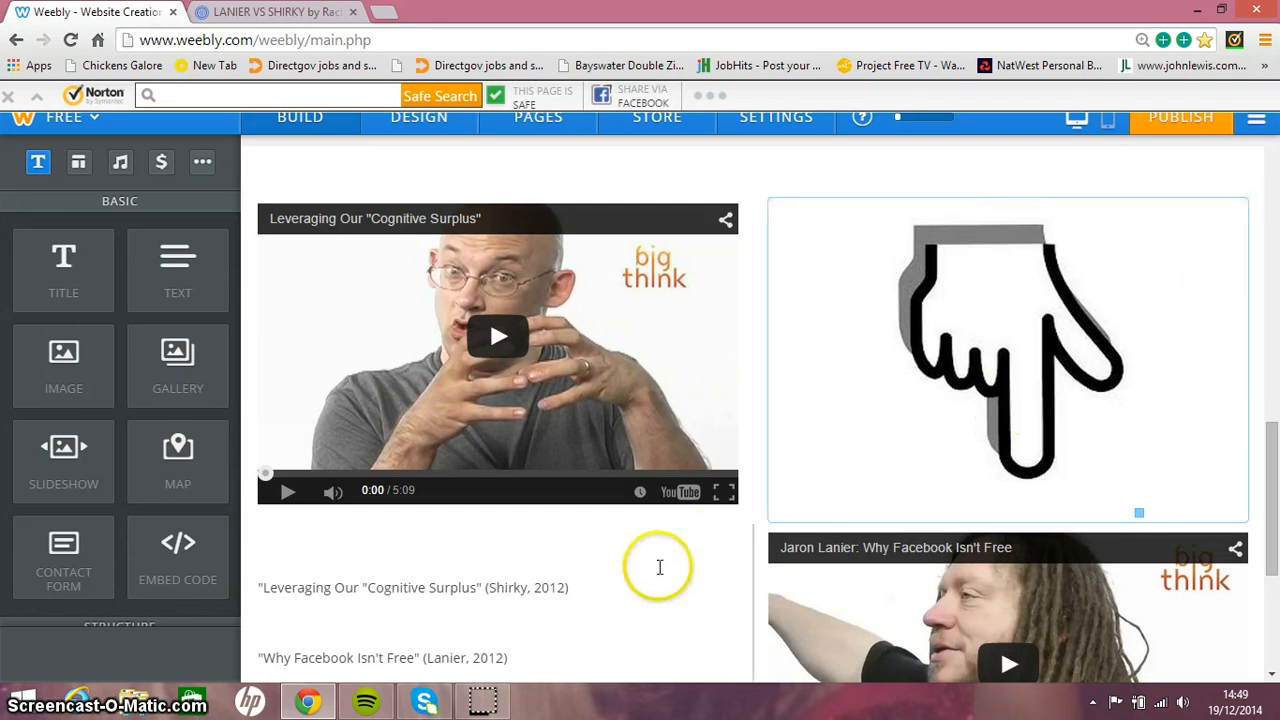
left_click(660, 568)
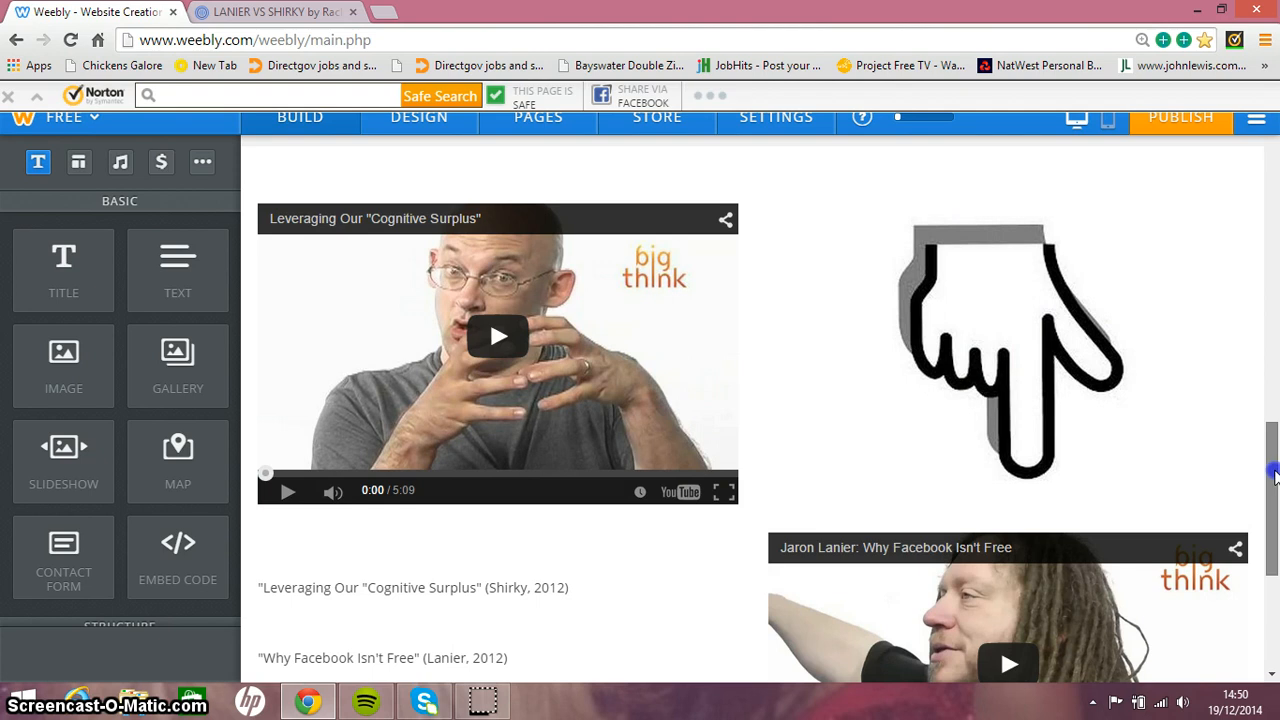
scroll("down", 3)
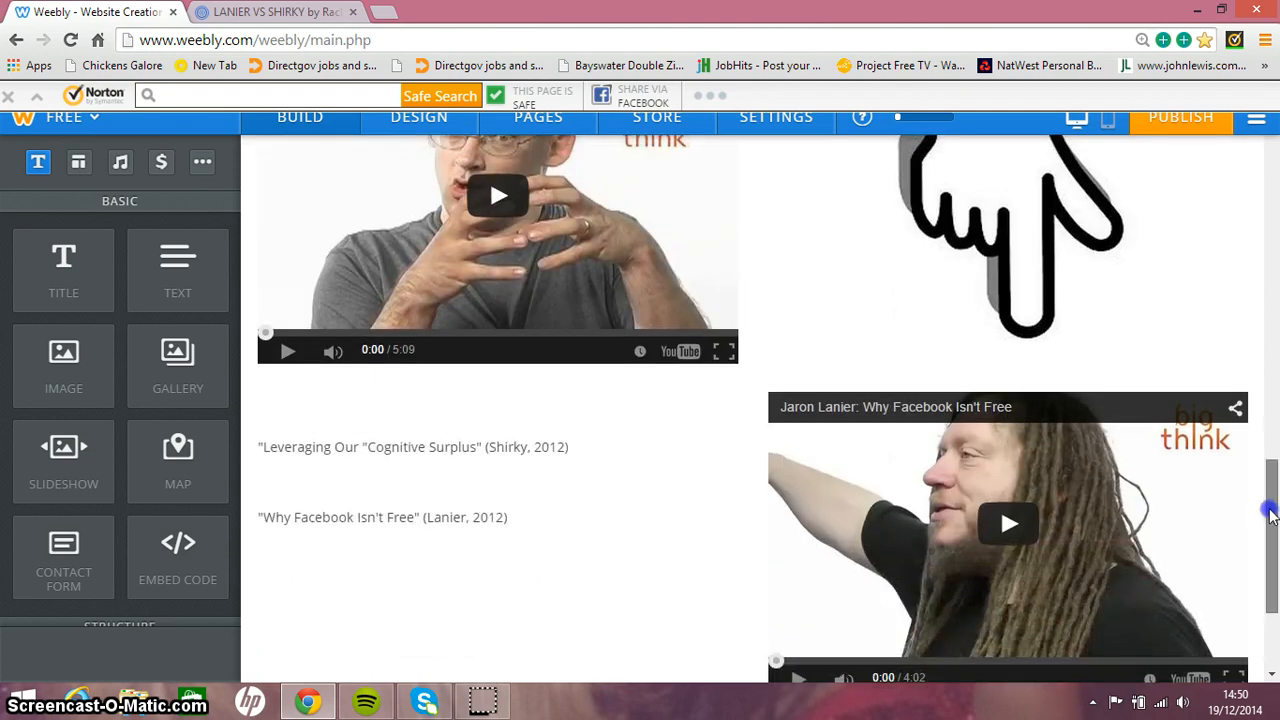
scroll("up", 3)
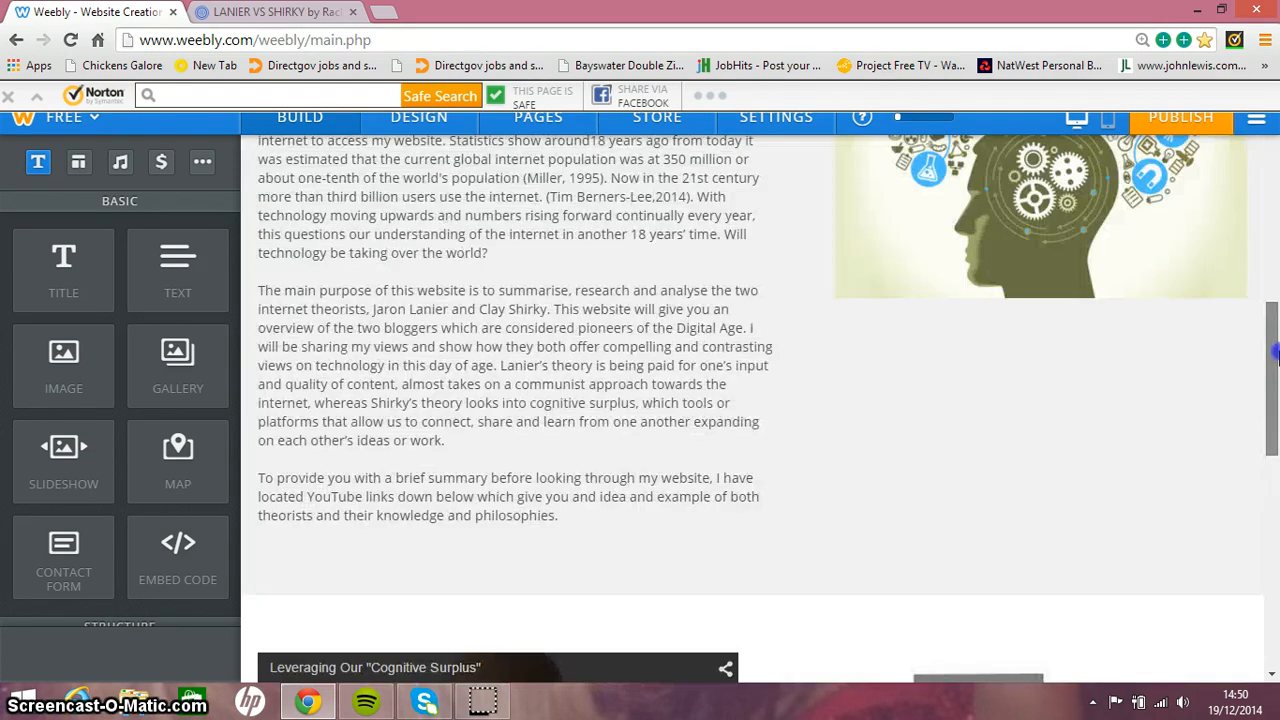
scroll("up", 3)
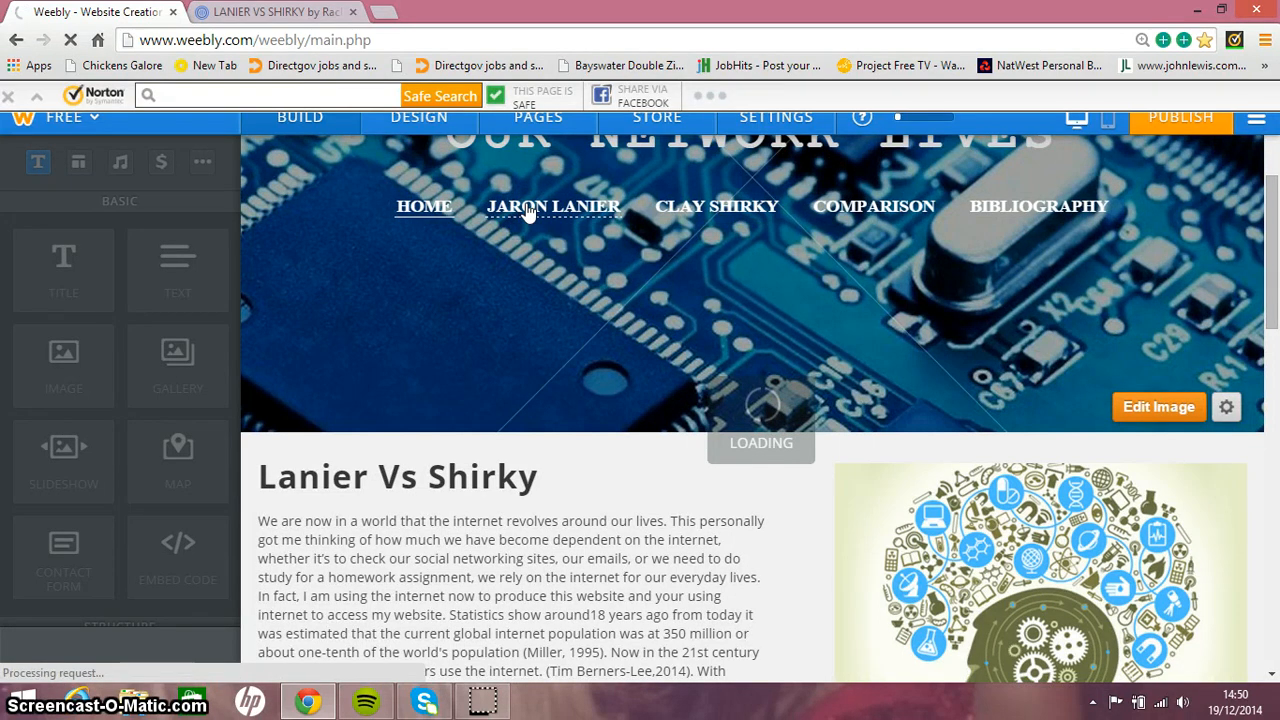
Switch to the Jaron Lanier page and bring its portrait quote and opening biography into view.
left_click(552, 206)
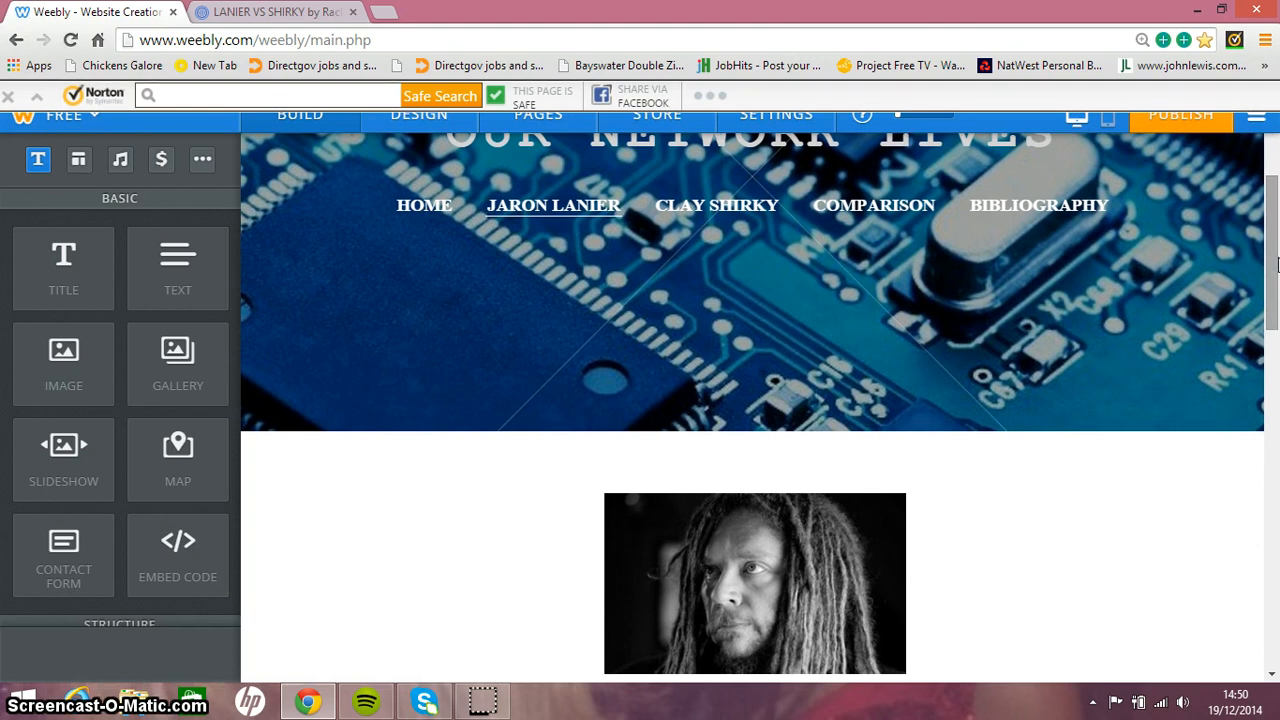
scroll("down", 3)
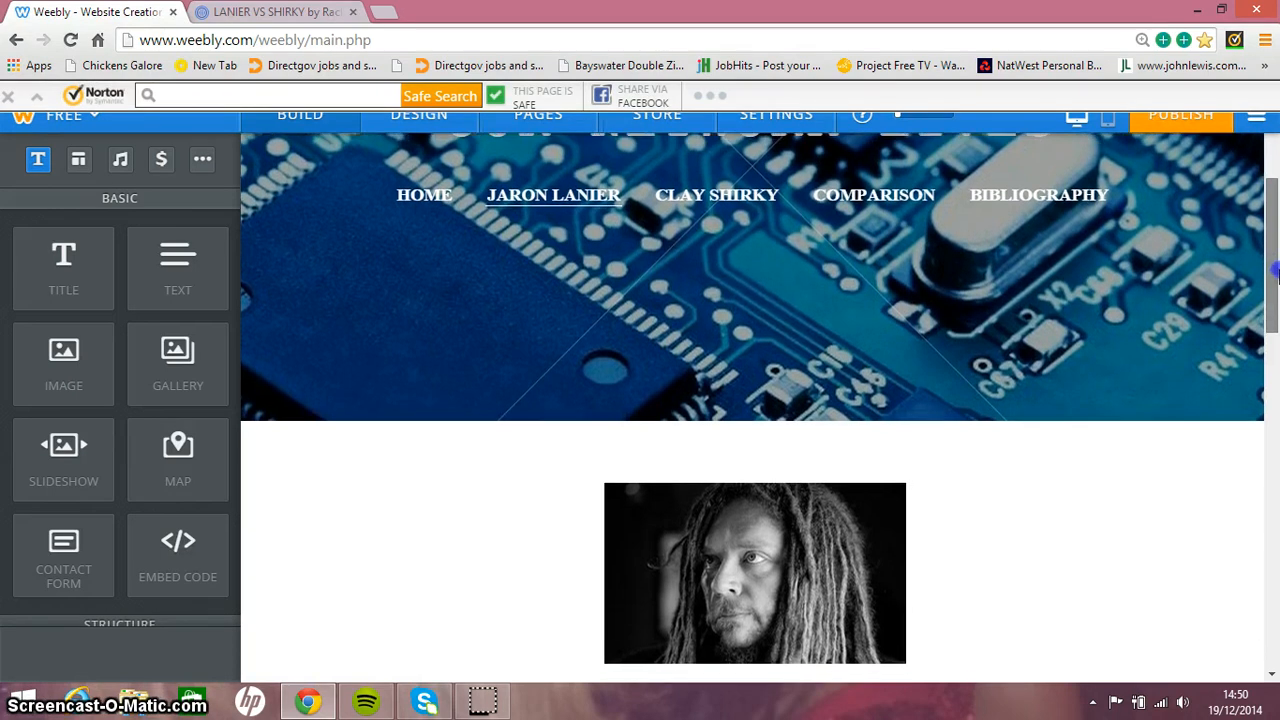
scroll("down", 3)
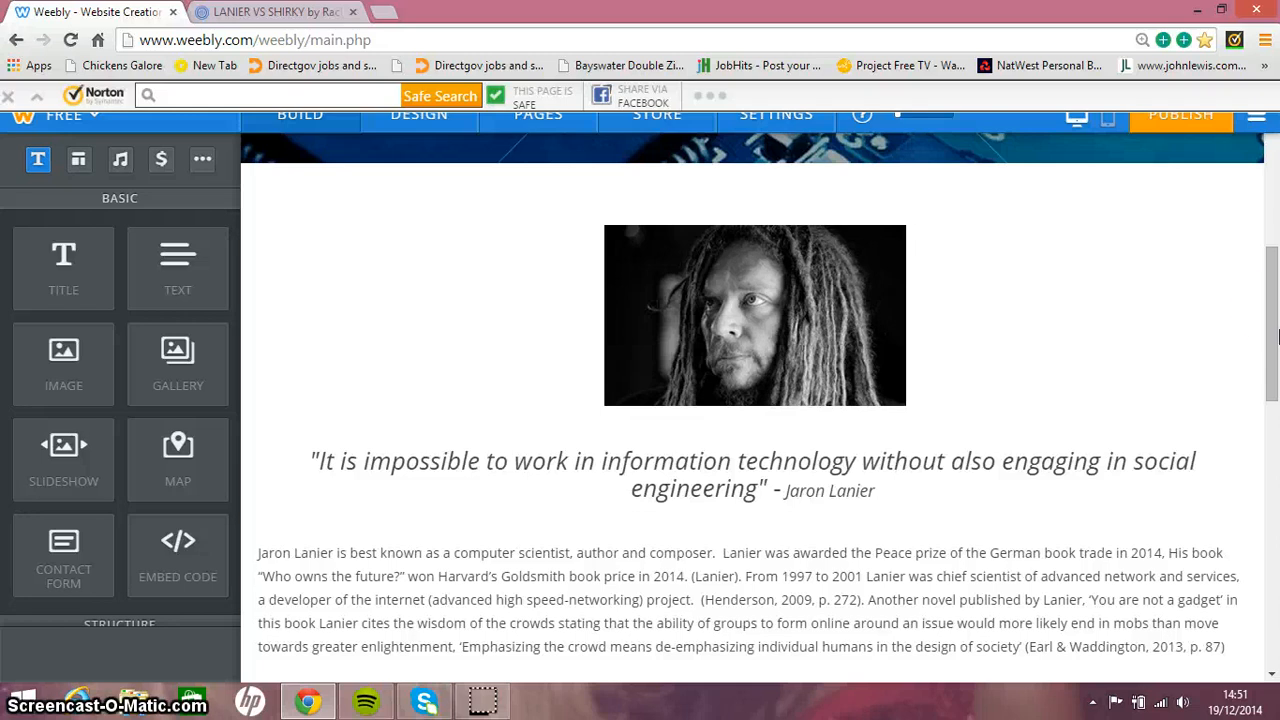
scroll("down", 3)
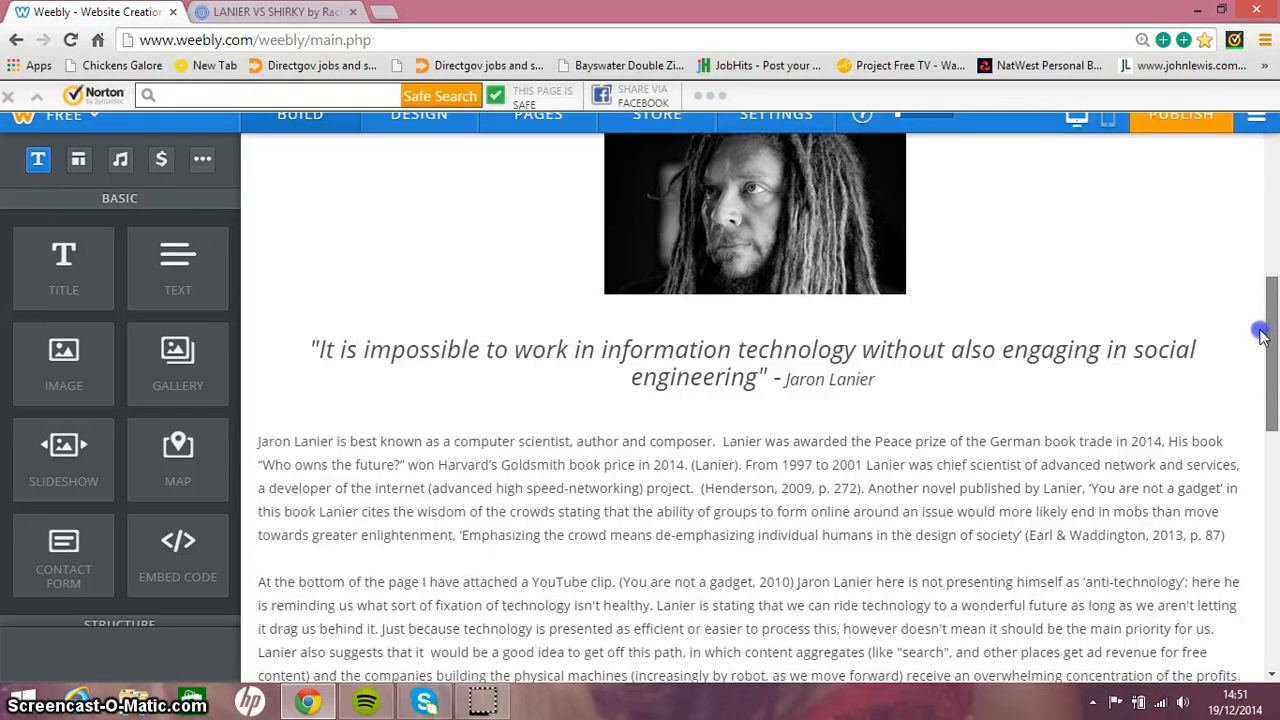
scroll("down", 3)
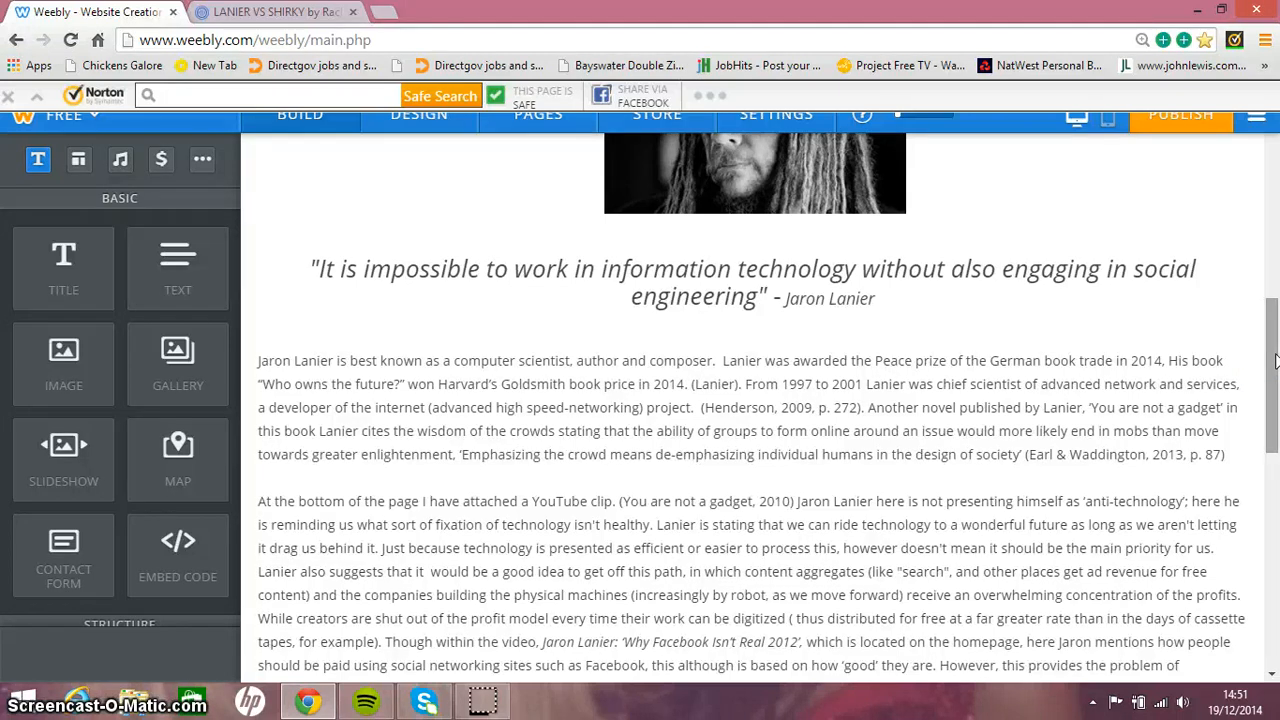
Read down to the 'Who Owns the Future?' cover and 'You Are Not A Gadget' YouTube clip.
scroll("down", 3)
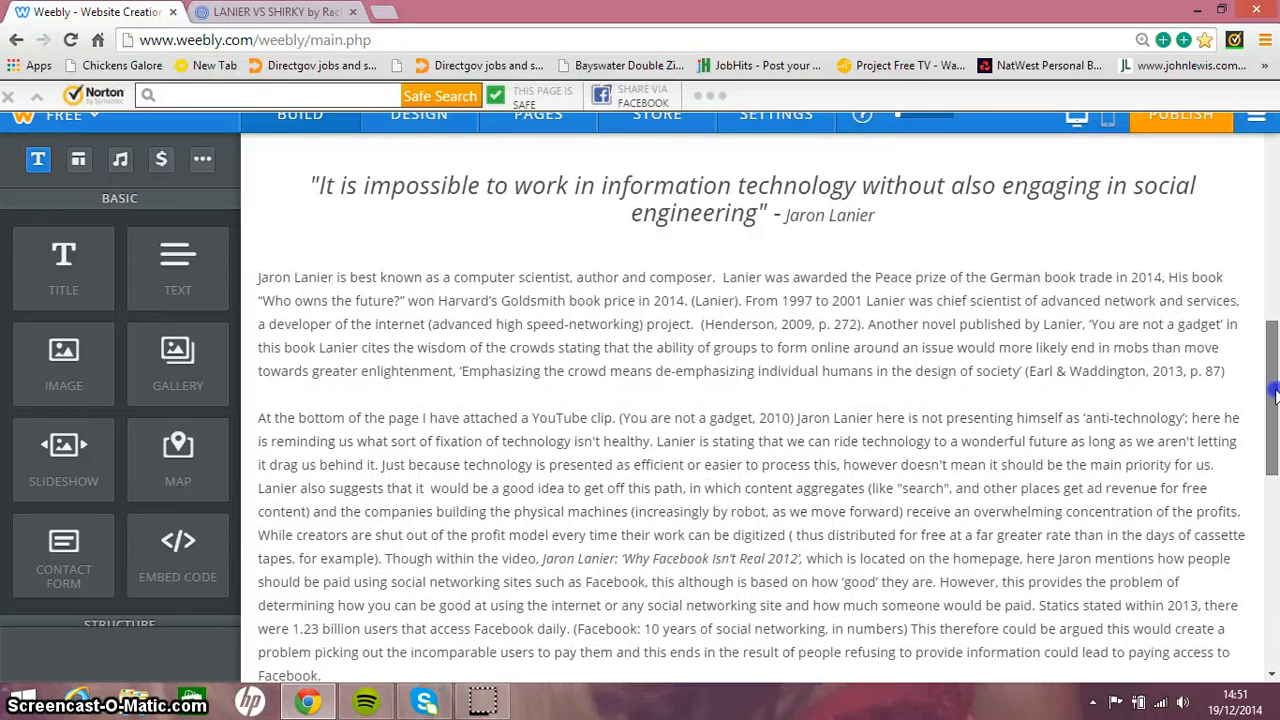
scroll("down", 3)
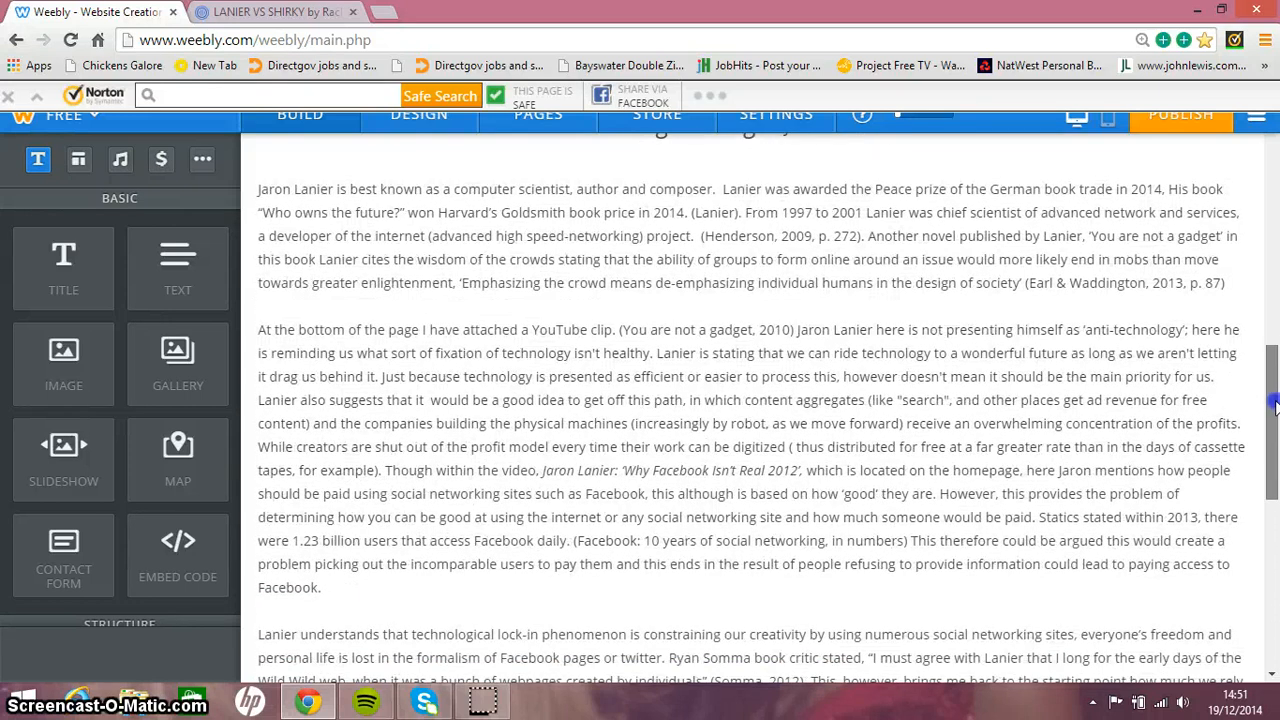
scroll("down", 3)
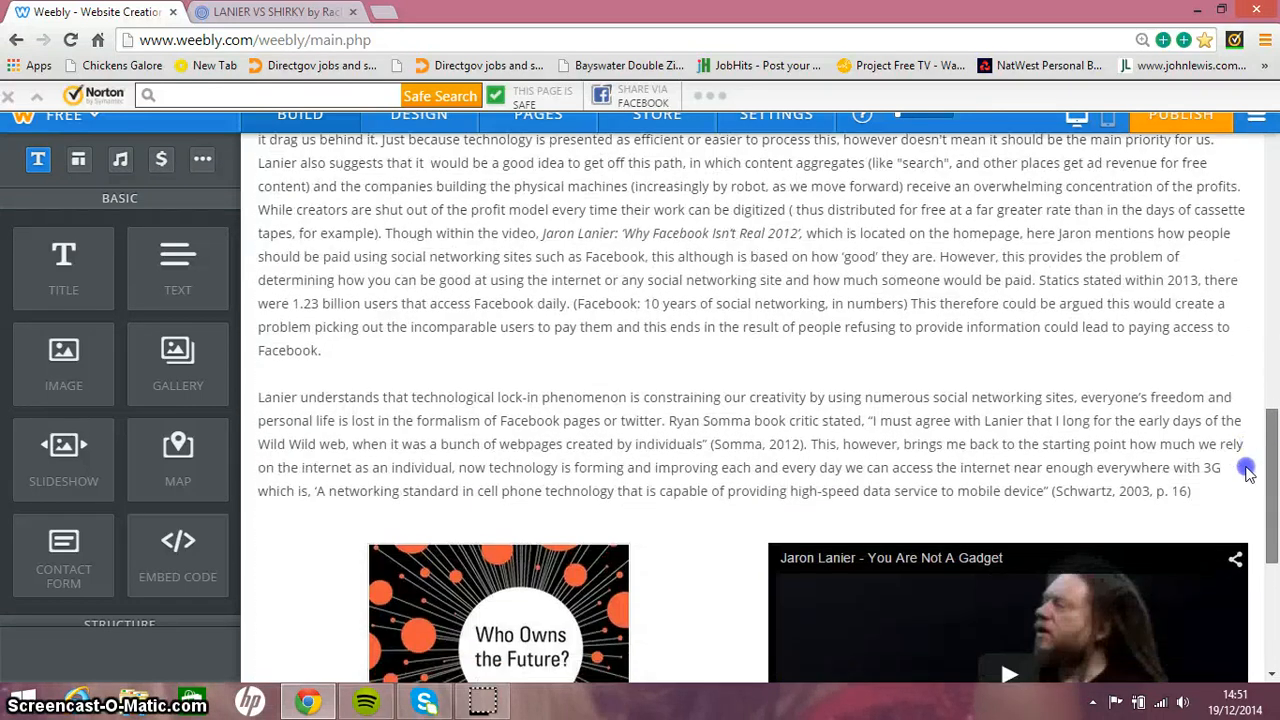
scroll("down", 3)
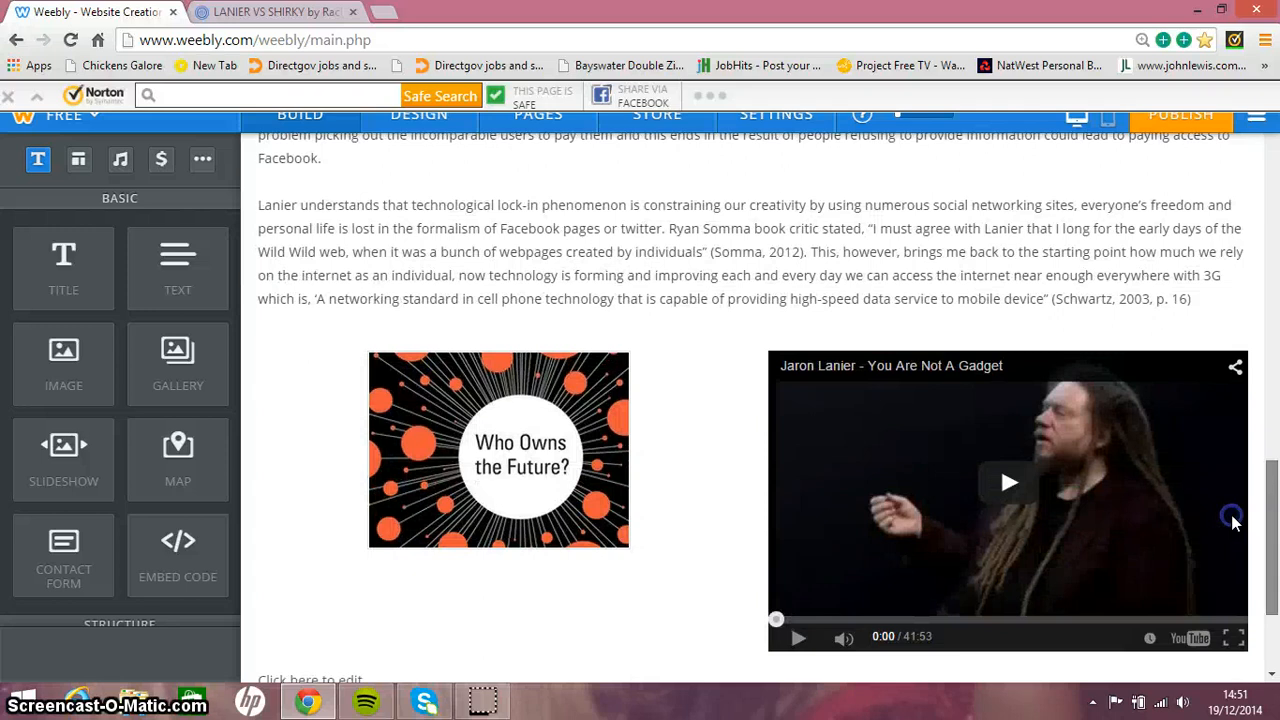
left_click(1008, 482)
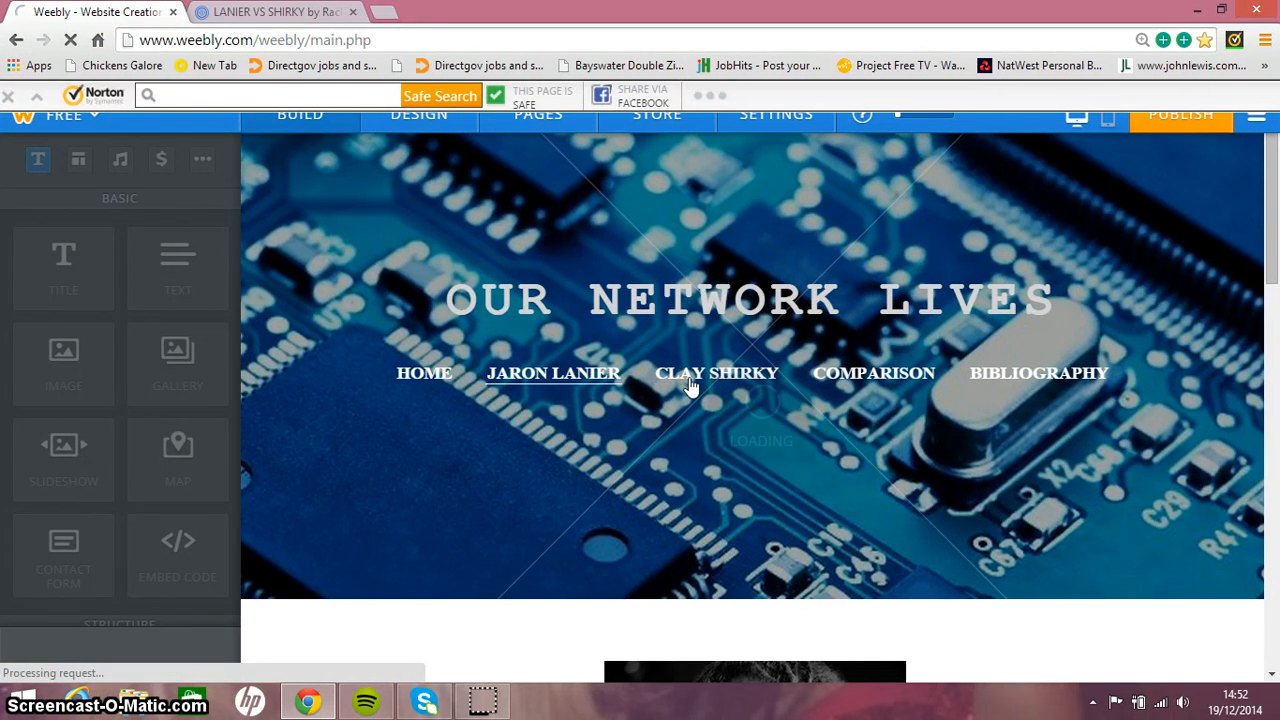
Go to the Clay Shirky page and read down through his quote, biography and TED cognitive surplus video.
left_click(716, 374)
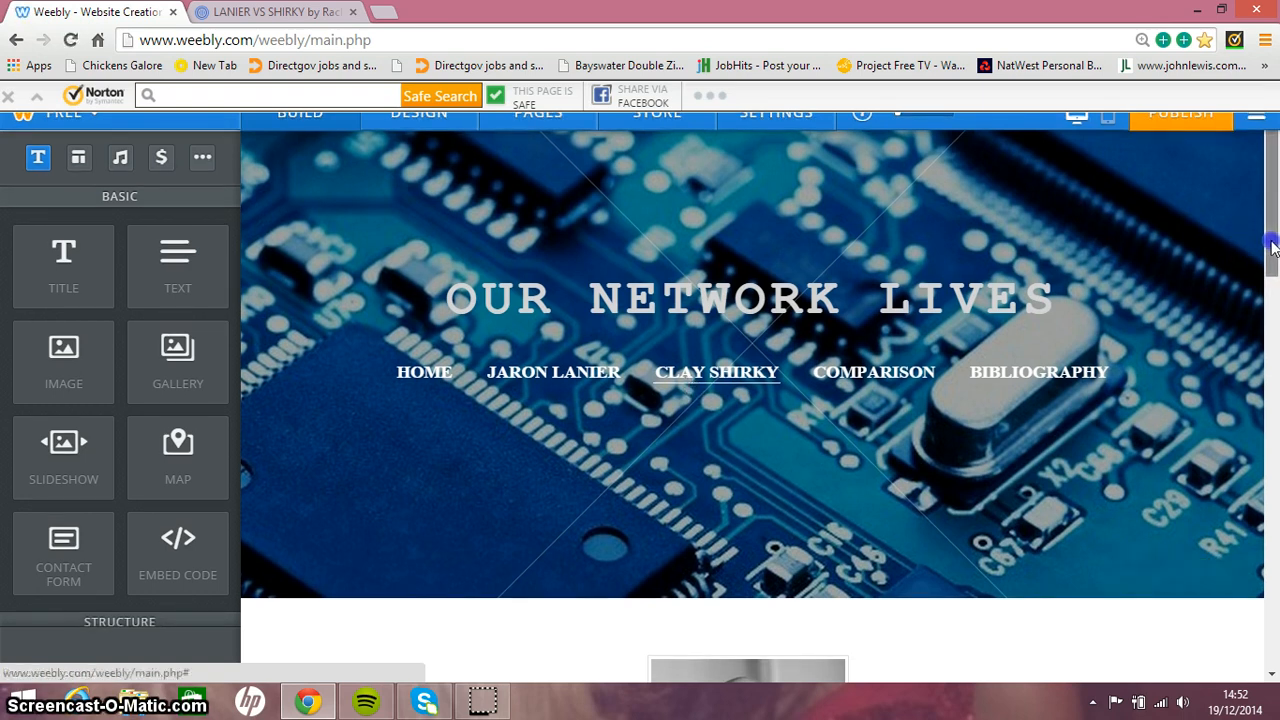
scroll("down", 3)
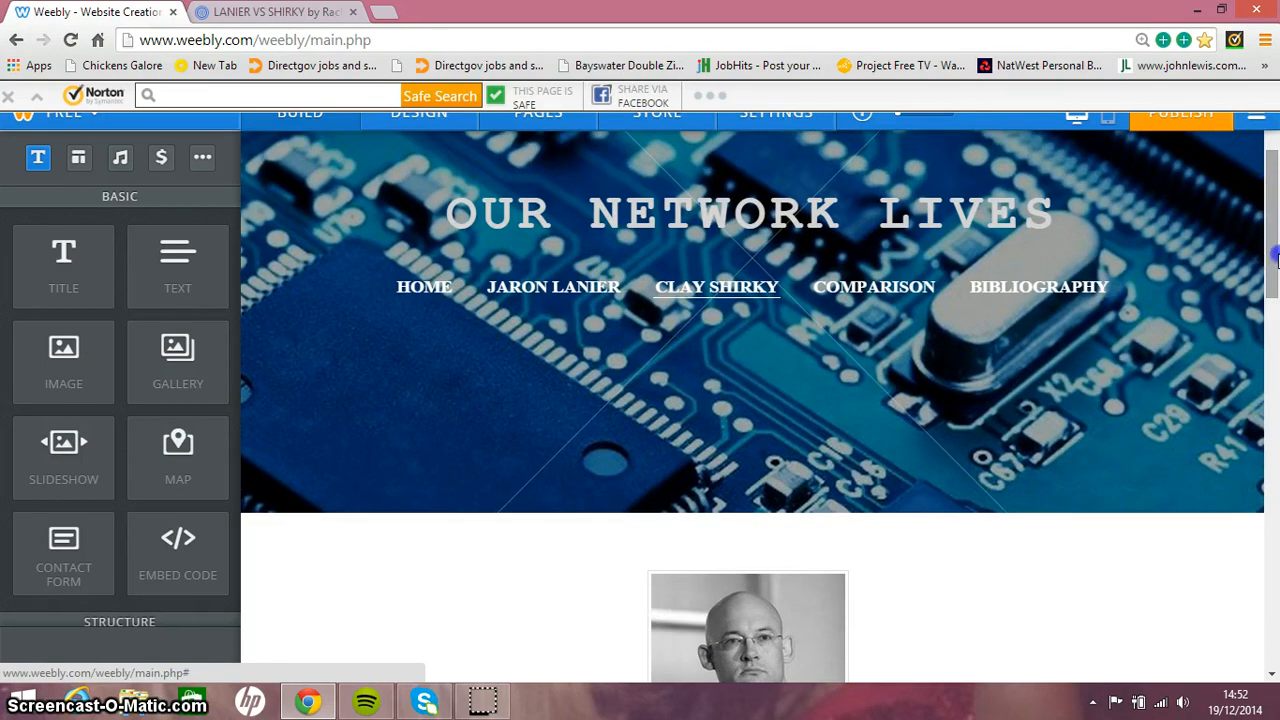
scroll("down", 3)
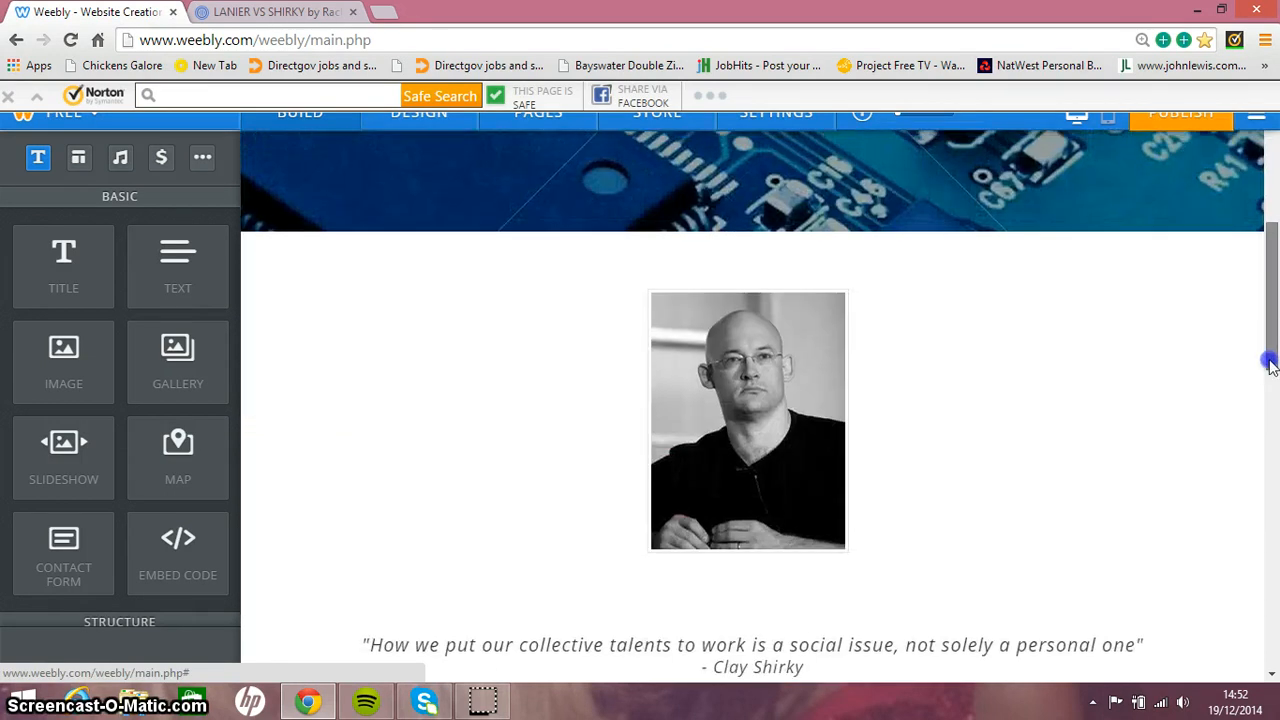
scroll("down", 3)
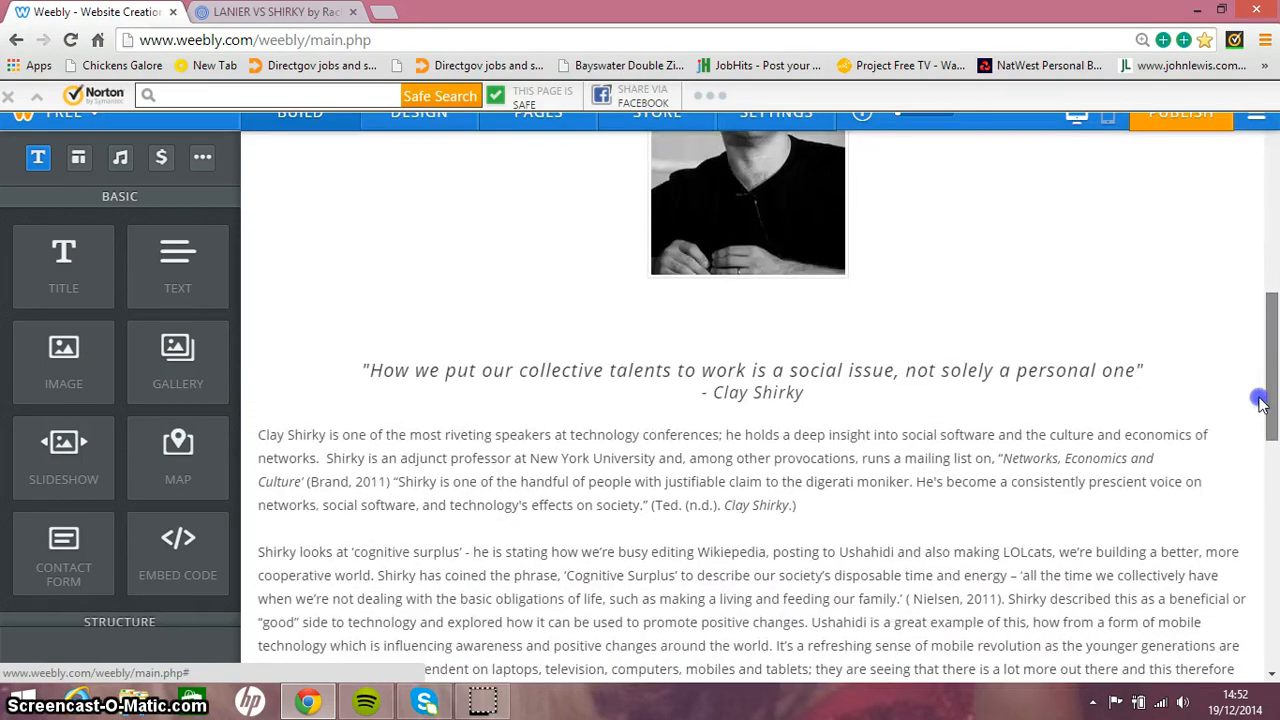
scroll("down", 3)
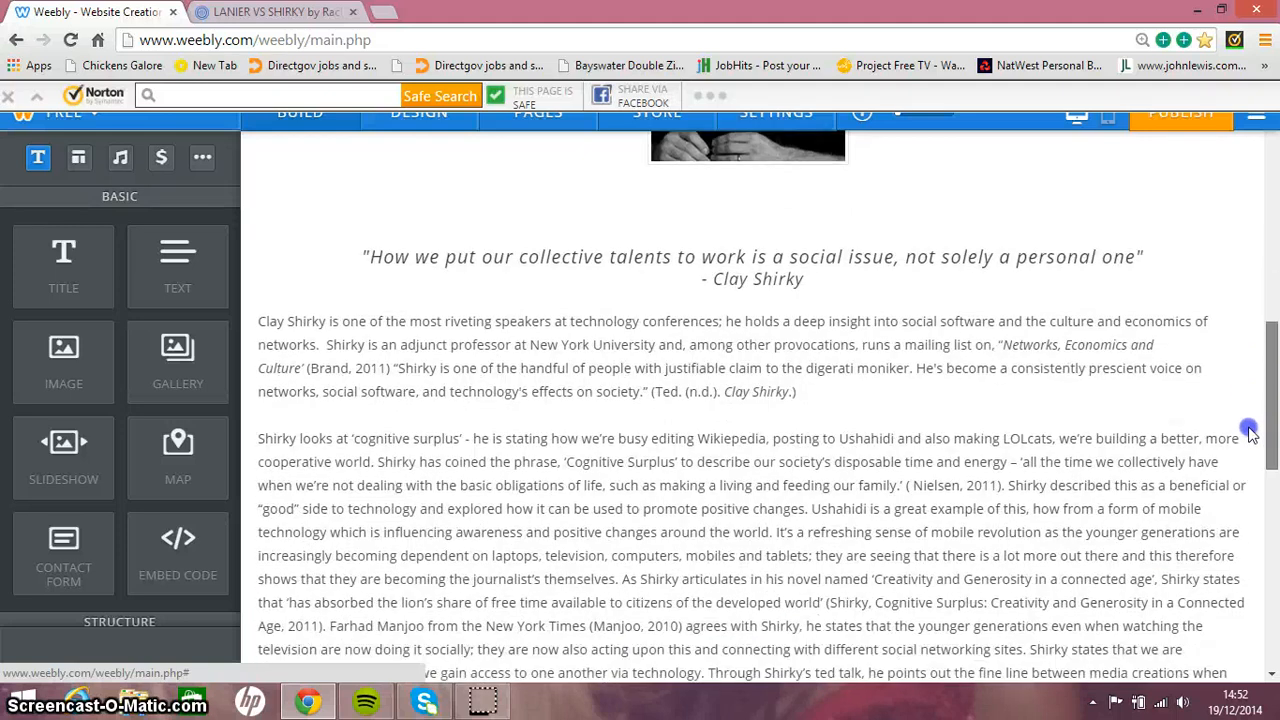
scroll("down", 3)
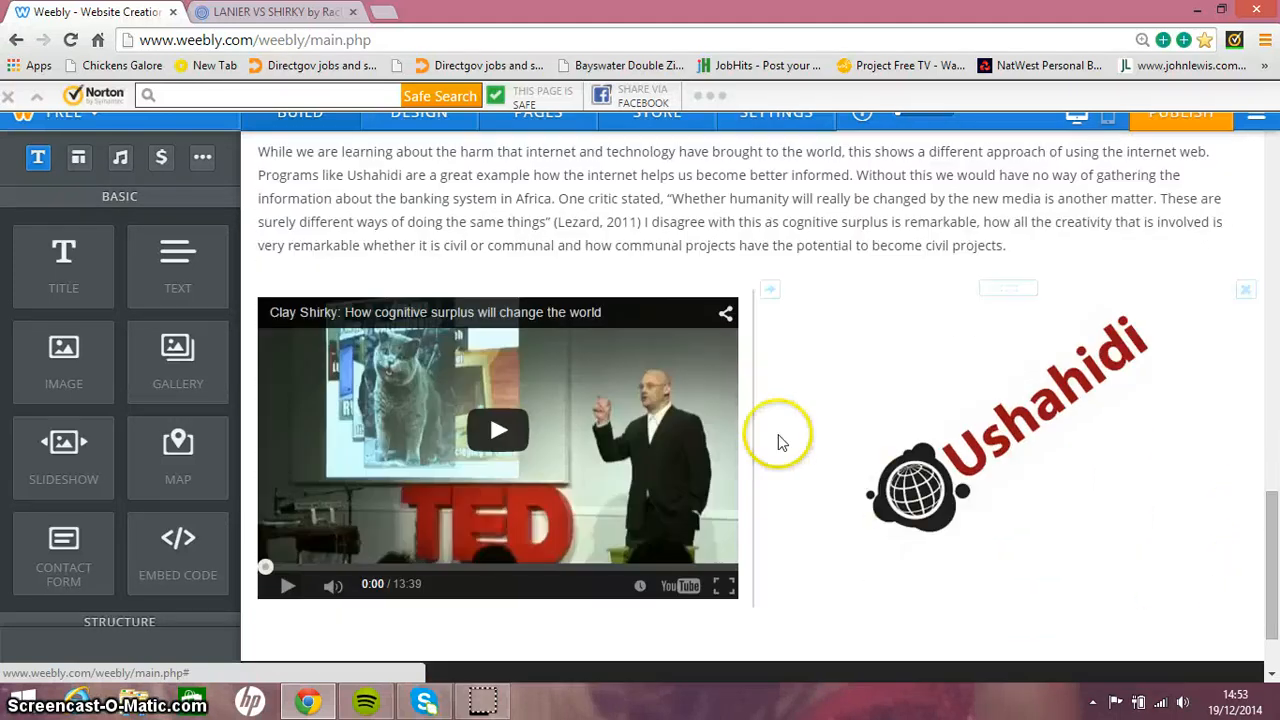
mouse_move(628, 610)
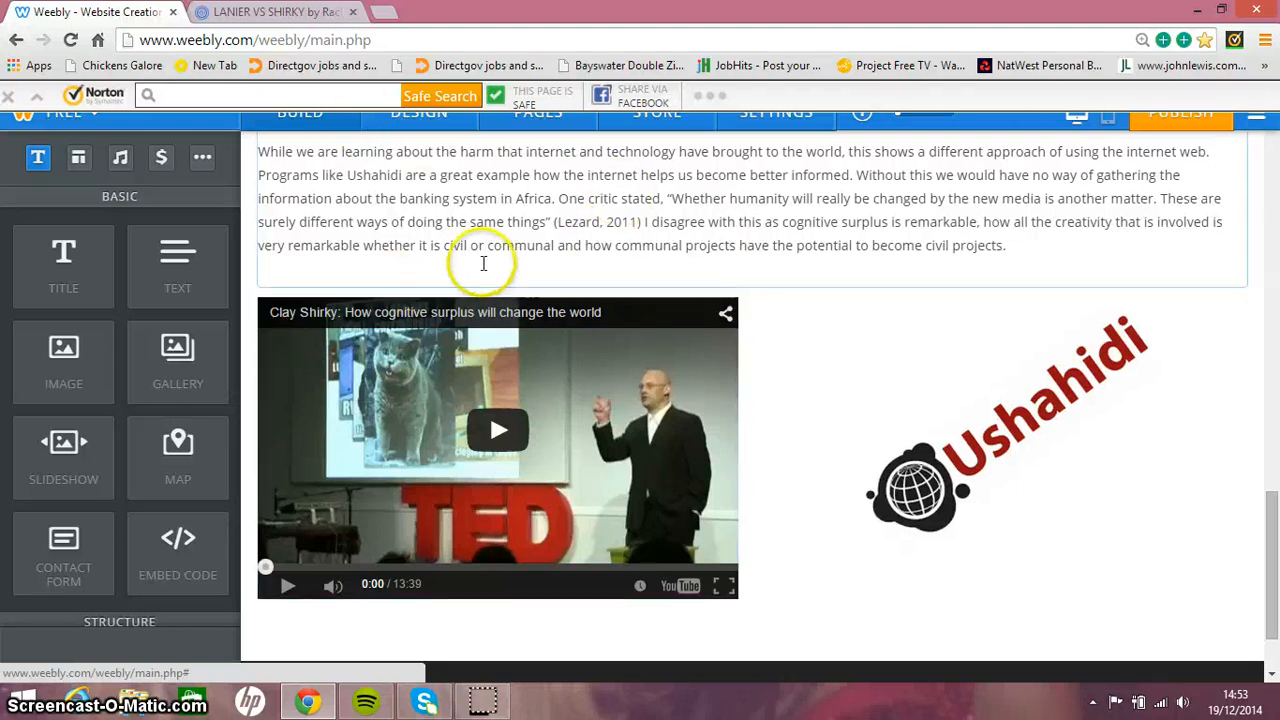
View the Ushahidi logo at the bottom, then scroll back up the page.
left_click(1000, 450)
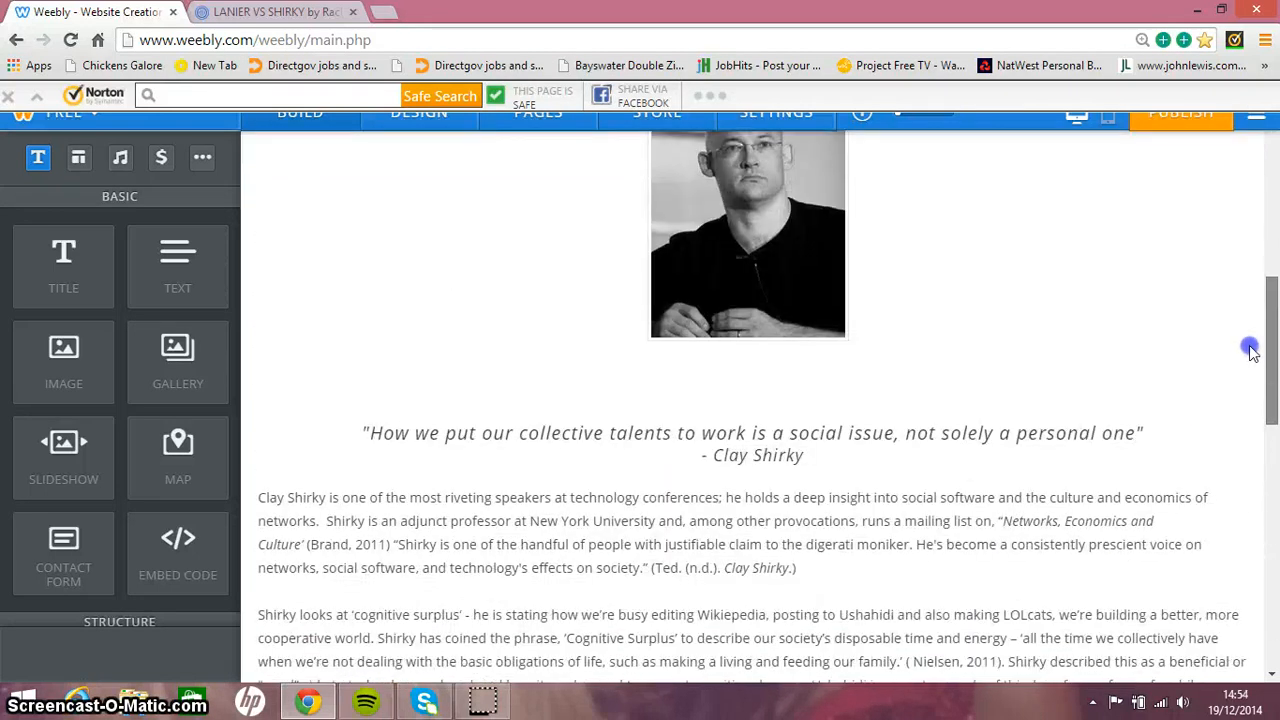
scroll("up", 3)
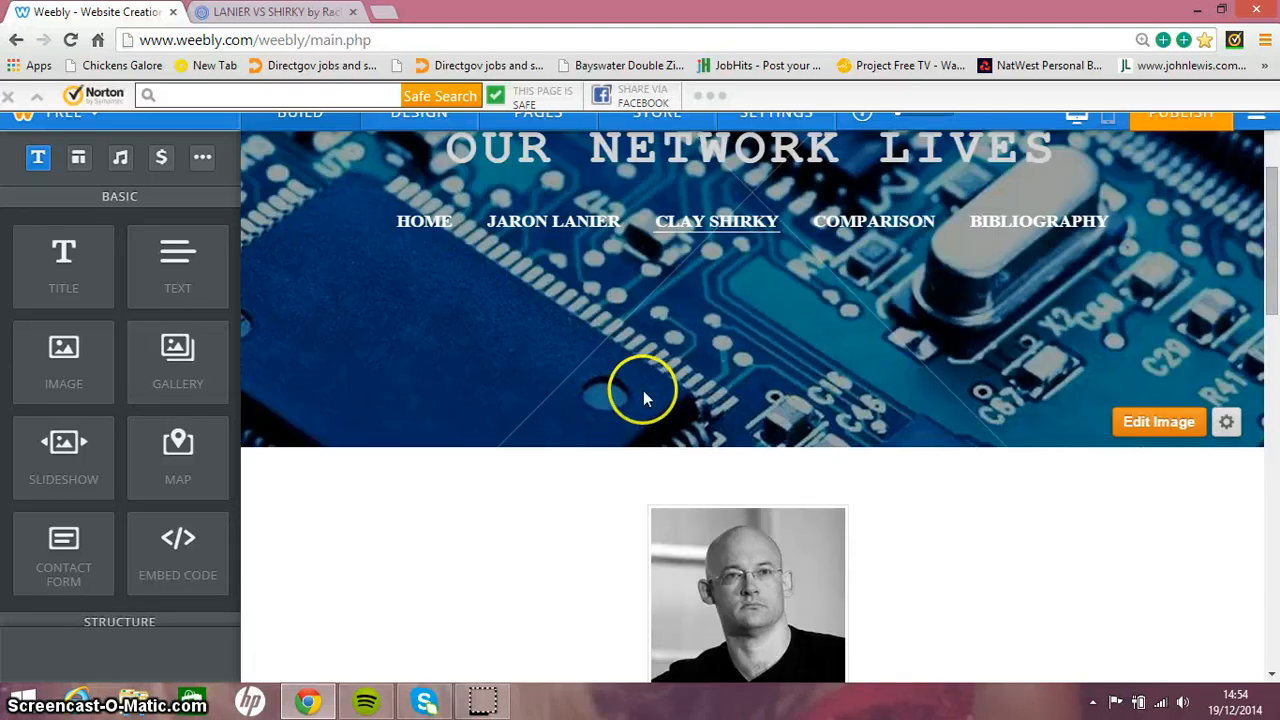
Check the LANIER VS SHIRKY prezi, advancing past Bibliography back to its overview.
left_click(276, 12)
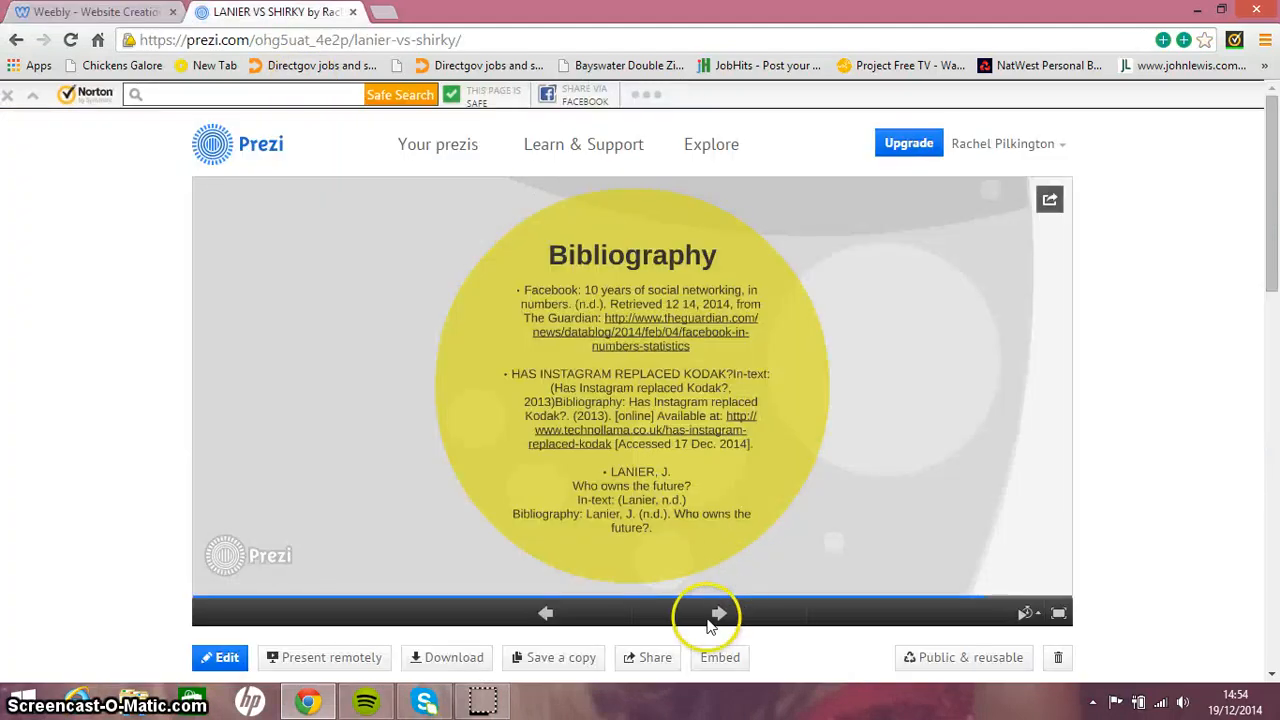
left_click(718, 612)
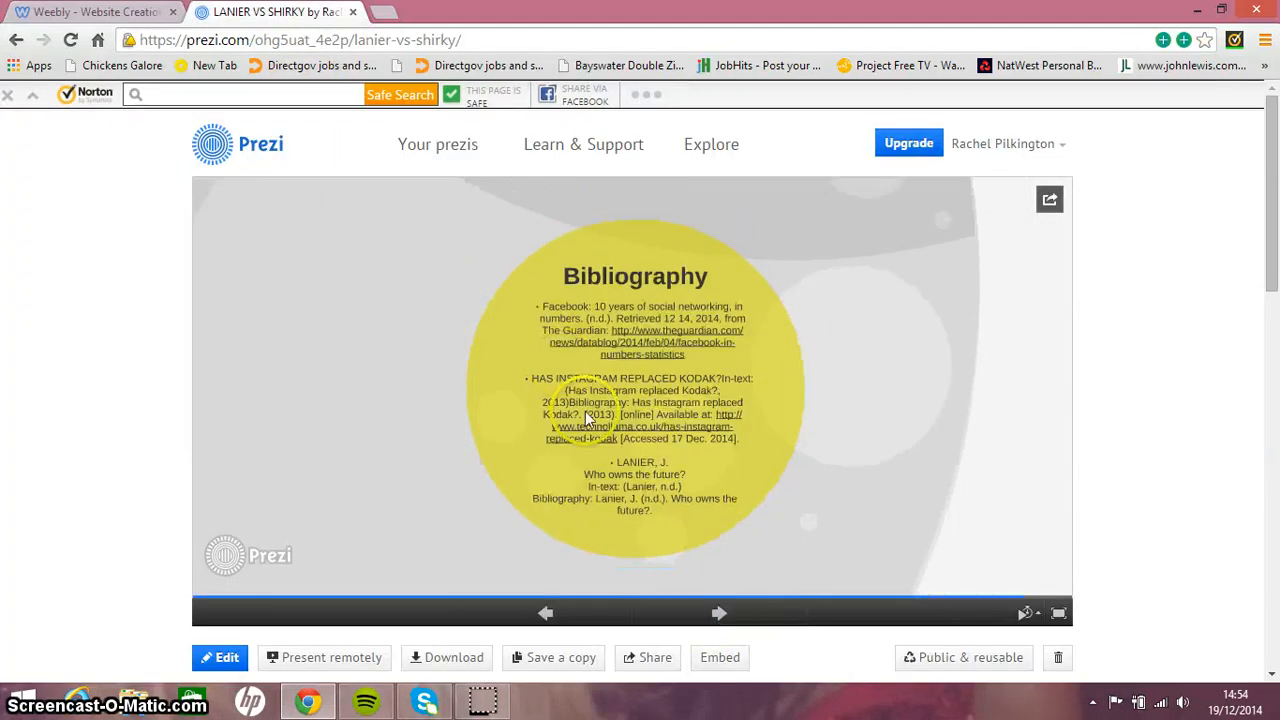
left_click(544, 612)
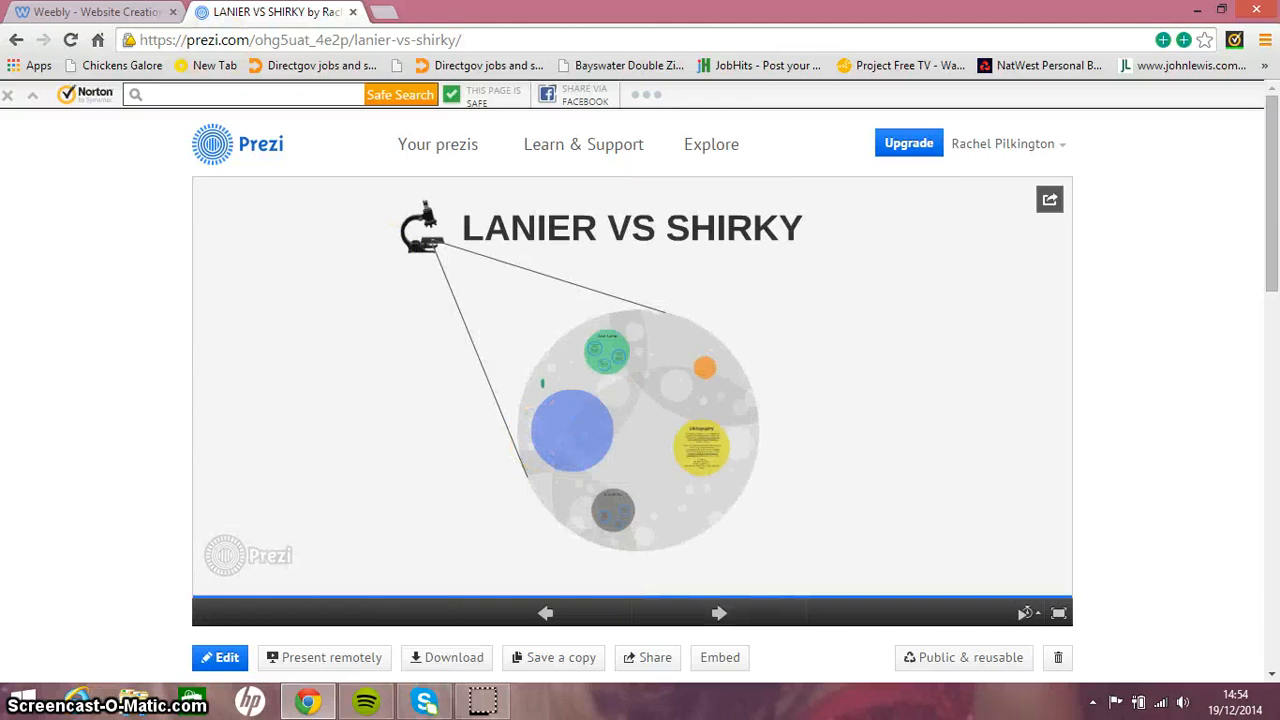
Return to Weebly and show the Comparison page's embedded presentation, then go back to the prezi.
left_click(90, 12)
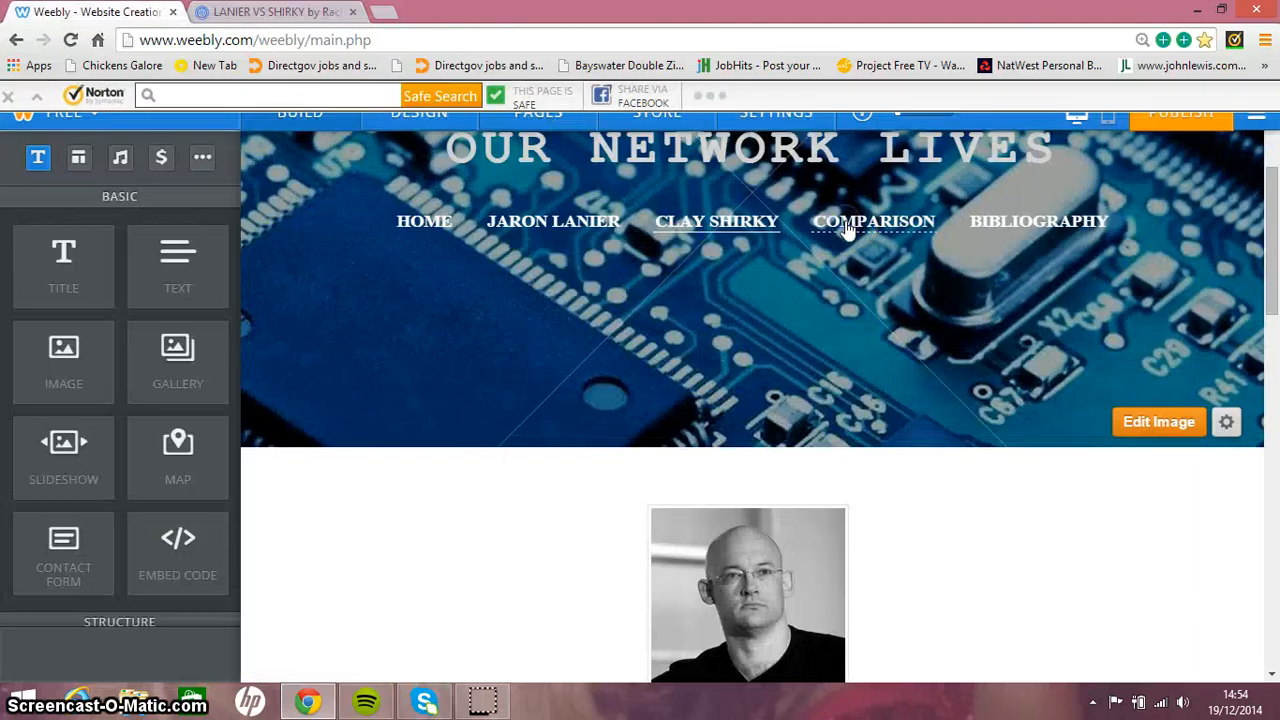
left_click(872, 220)
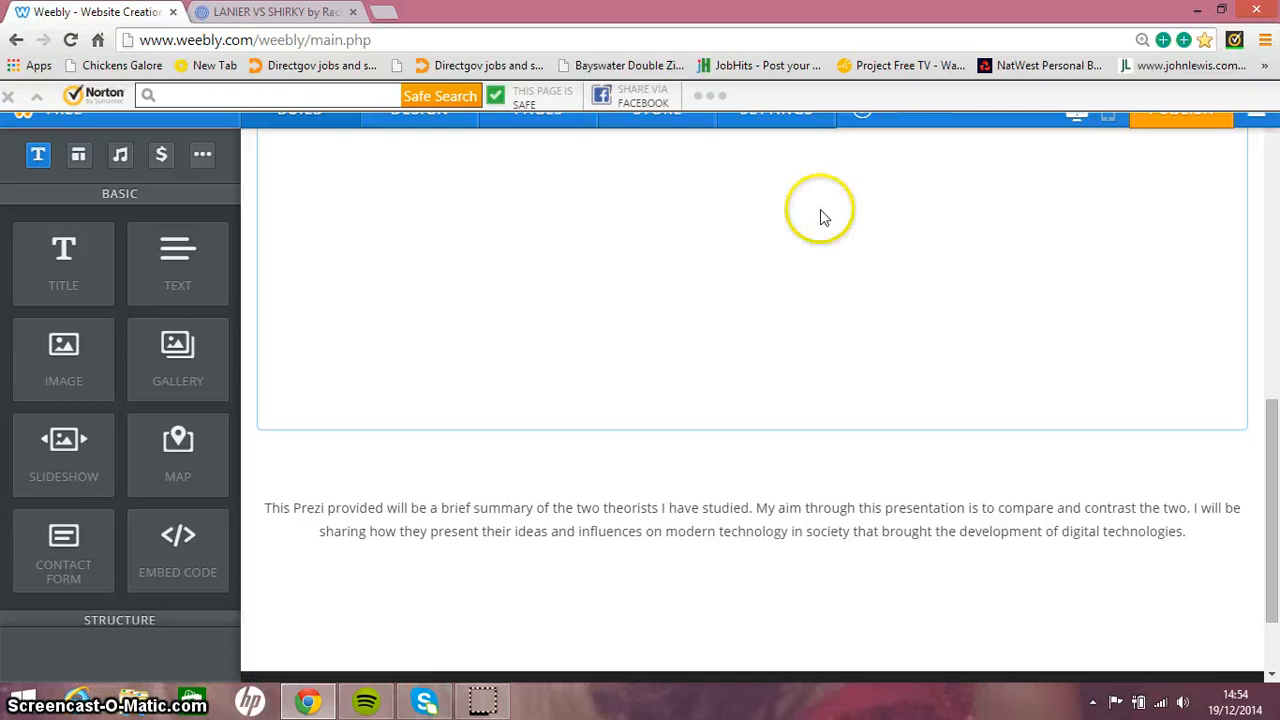
left_click(276, 12)
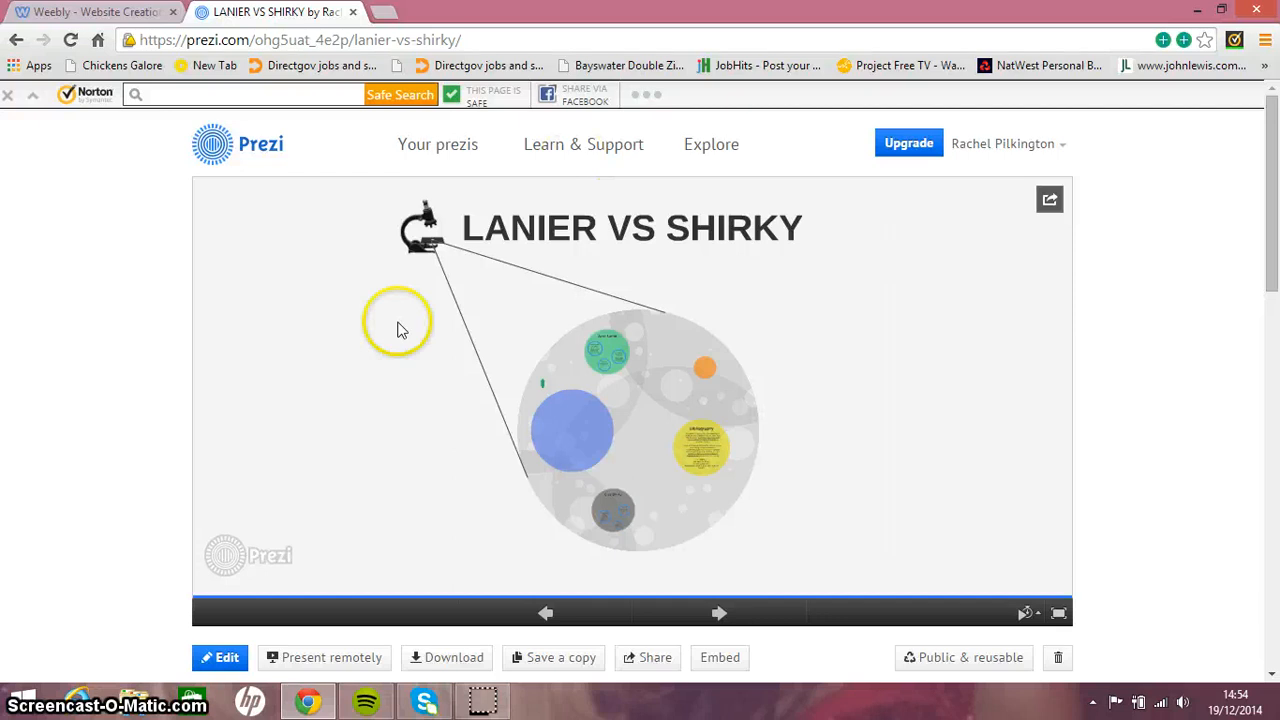
mouse_move(770, 450)
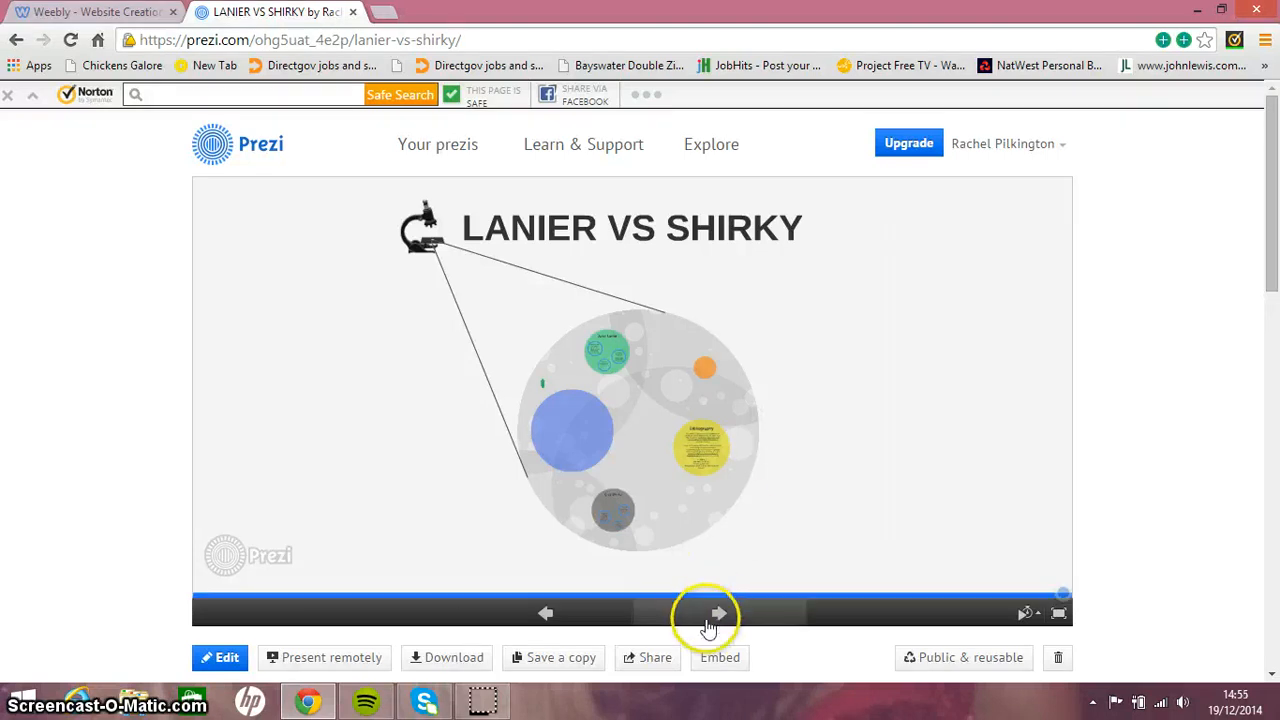
Zoom from the overview into the Jaron Lanier section and its 'Information sold?' topic.
left_click(716, 612)
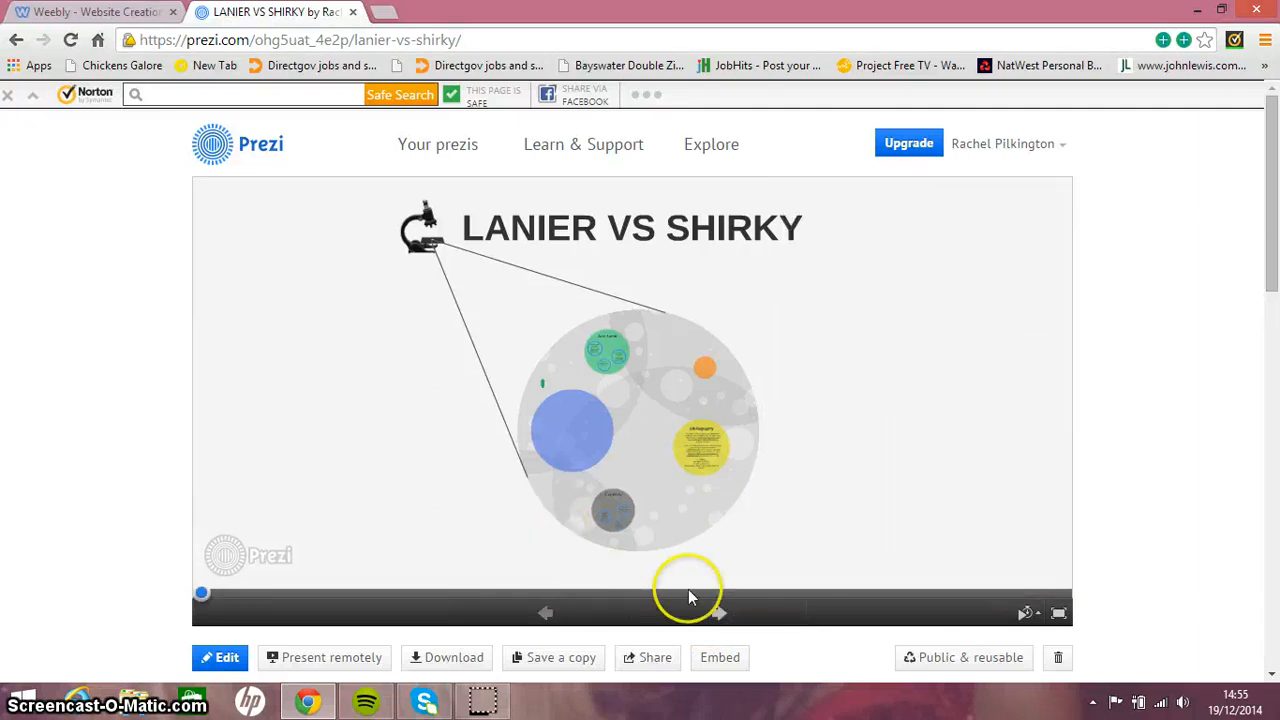
left_click(718, 612)
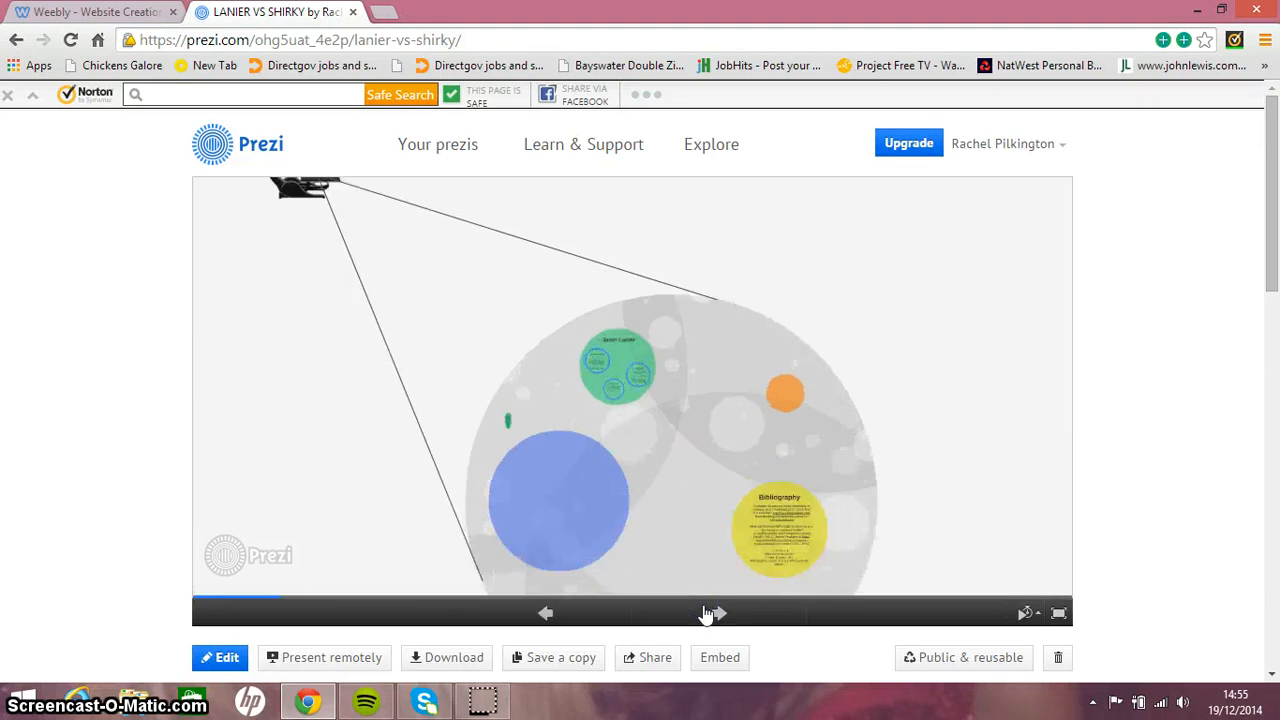
left_click(714, 612)
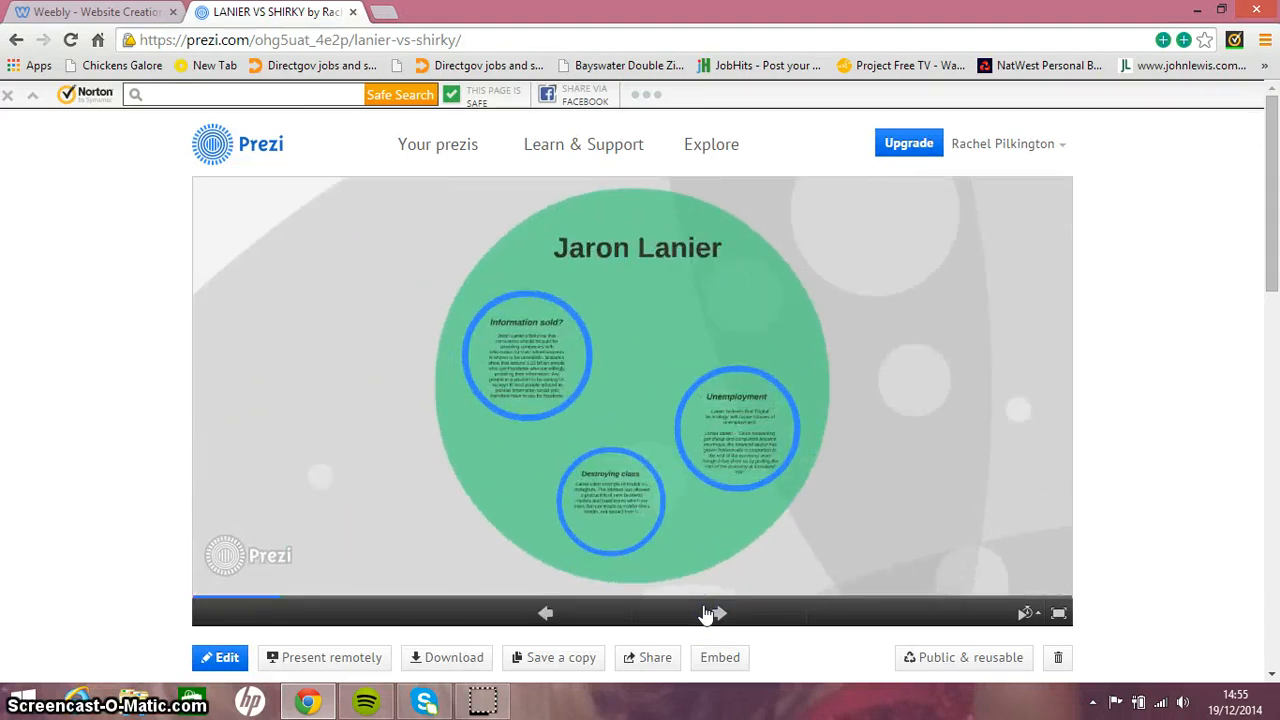
left_click(714, 612)
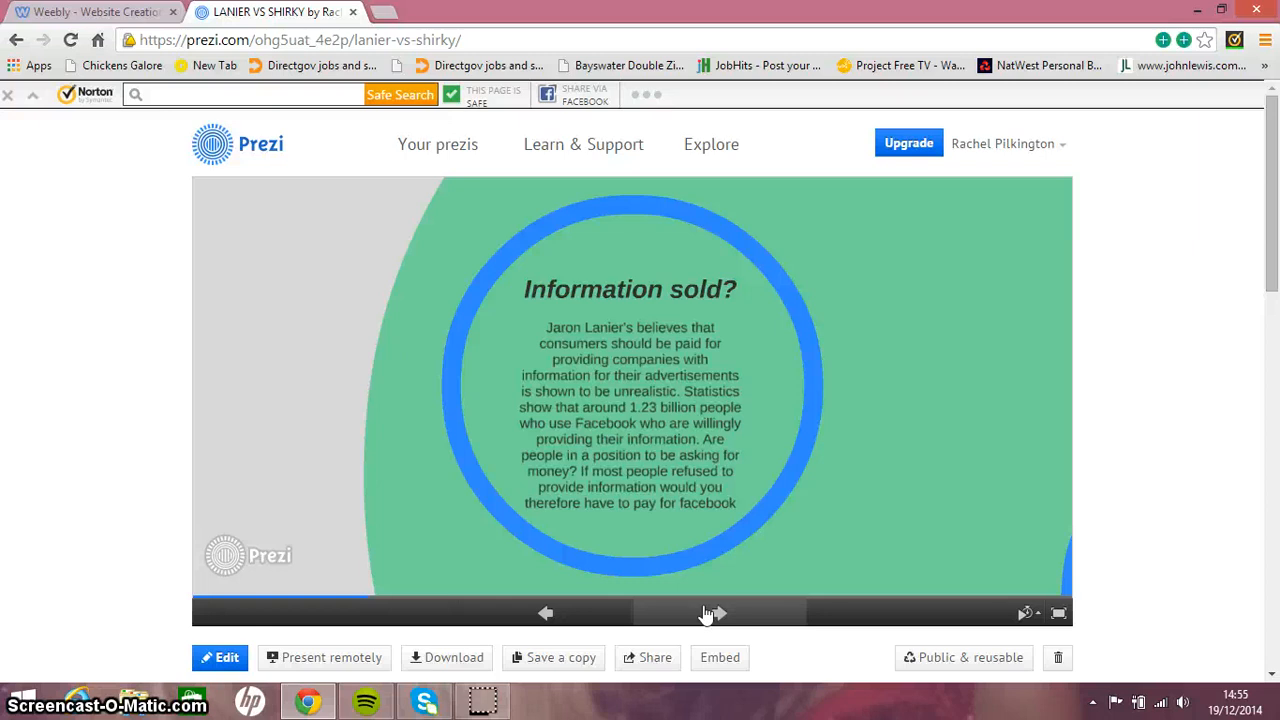
Step on through the Unemployment topic and land on Destroying class.
left_click(704, 604)
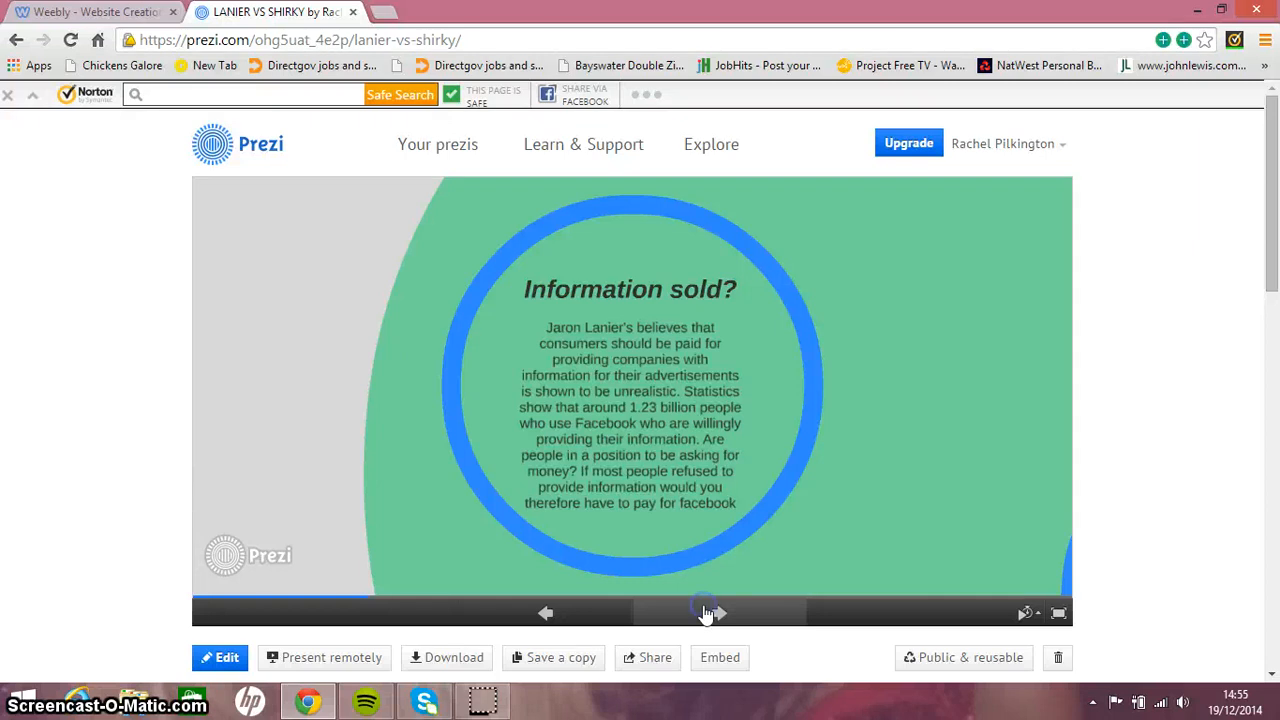
left_click(716, 612)
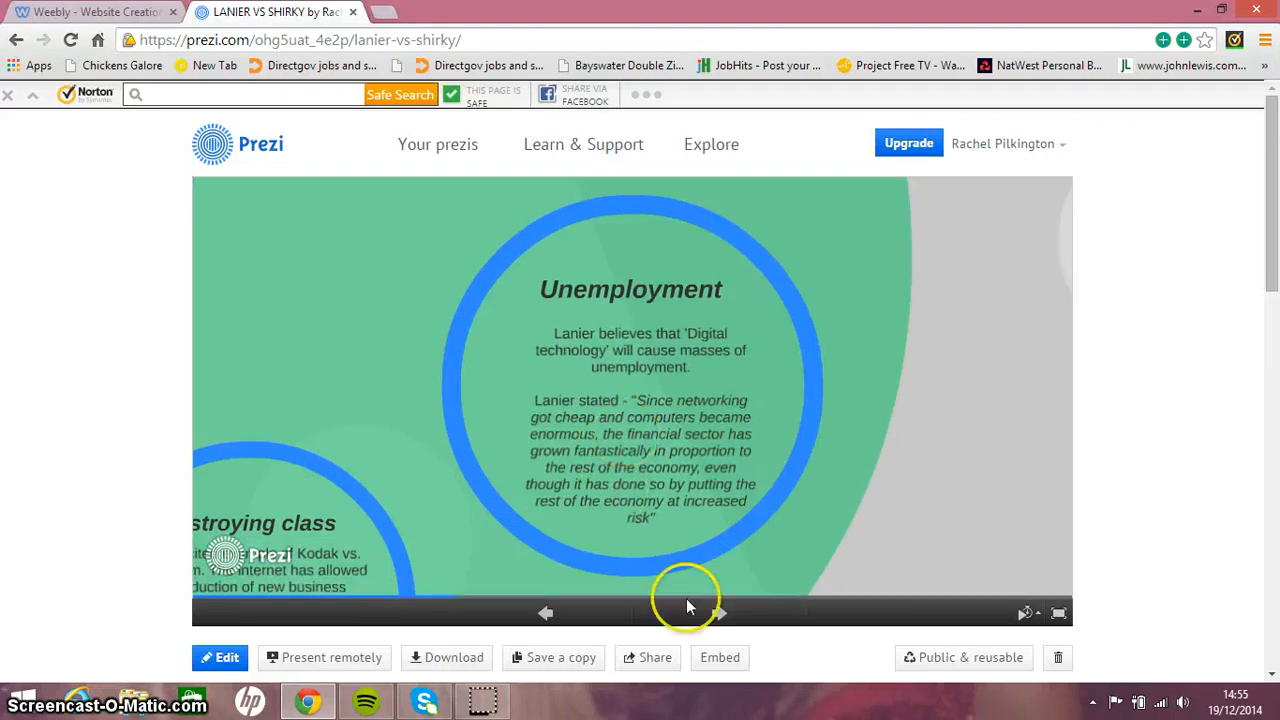
left_click(720, 612)
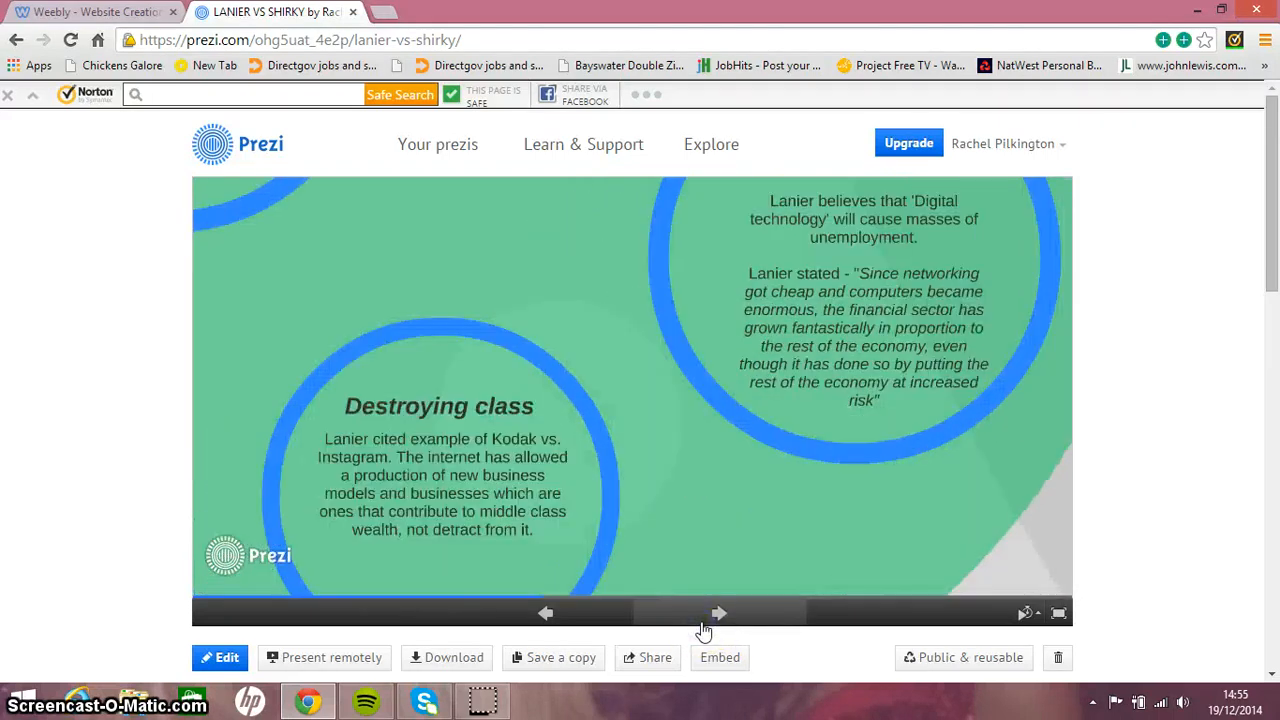
left_click(720, 612)
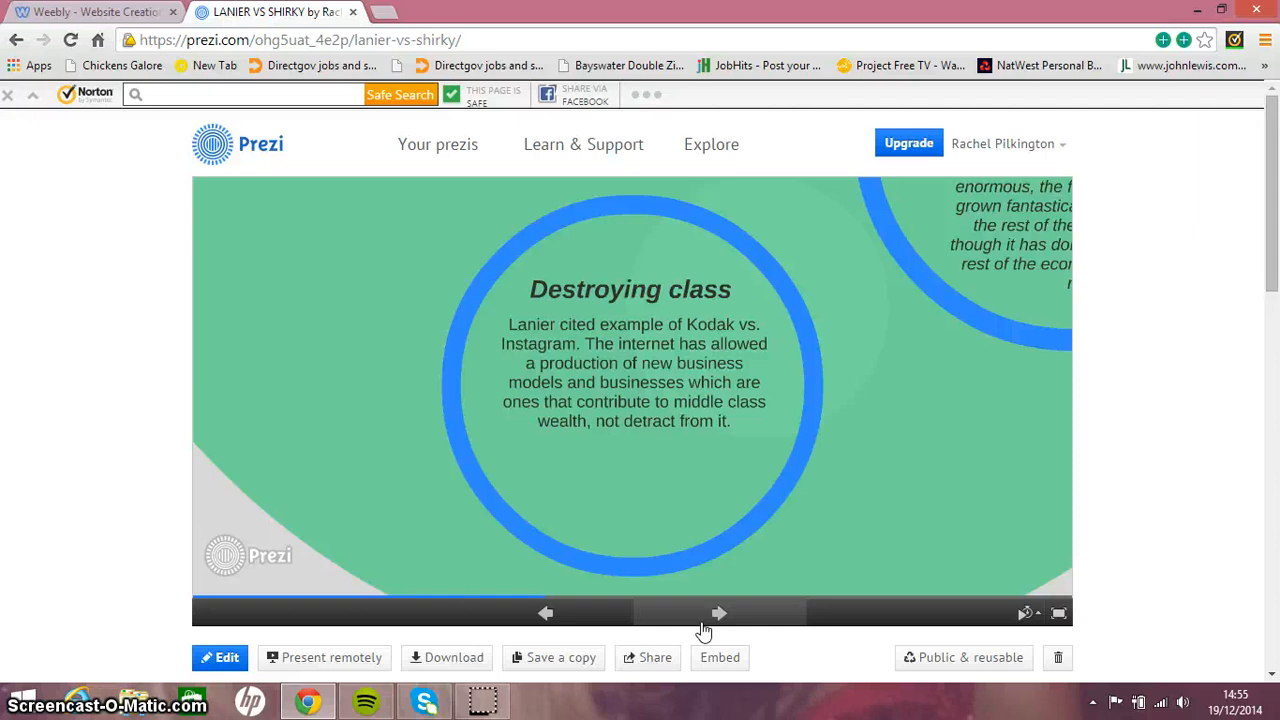
Step through the Clay Shirky section's 'Internet a savior' and 'Bringing people together' topics.
left_click(718, 612)
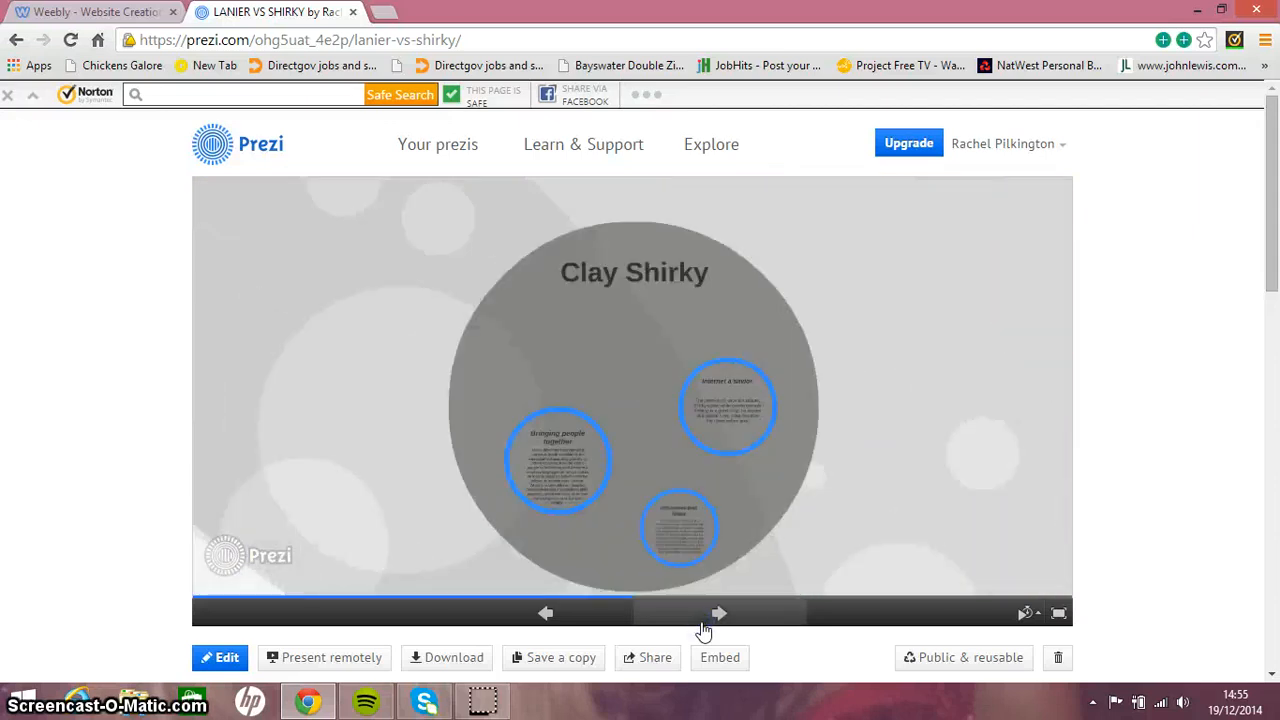
left_click(720, 612)
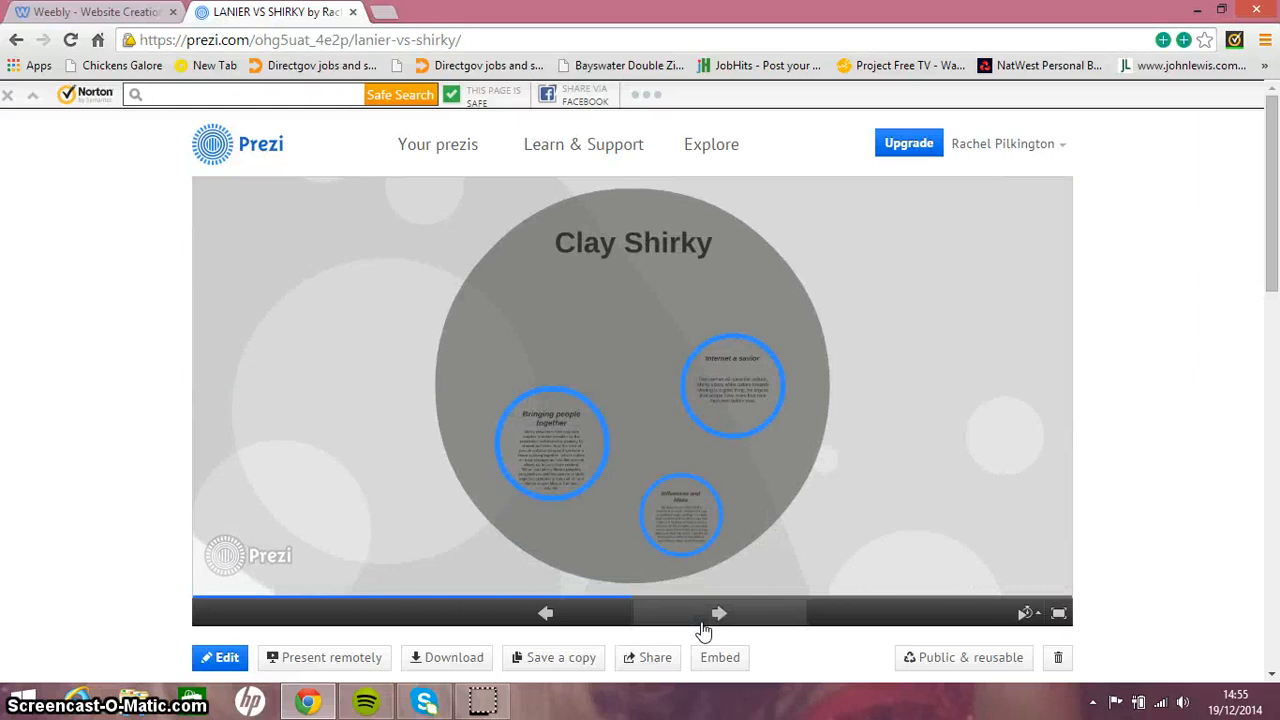
left_click(720, 612)
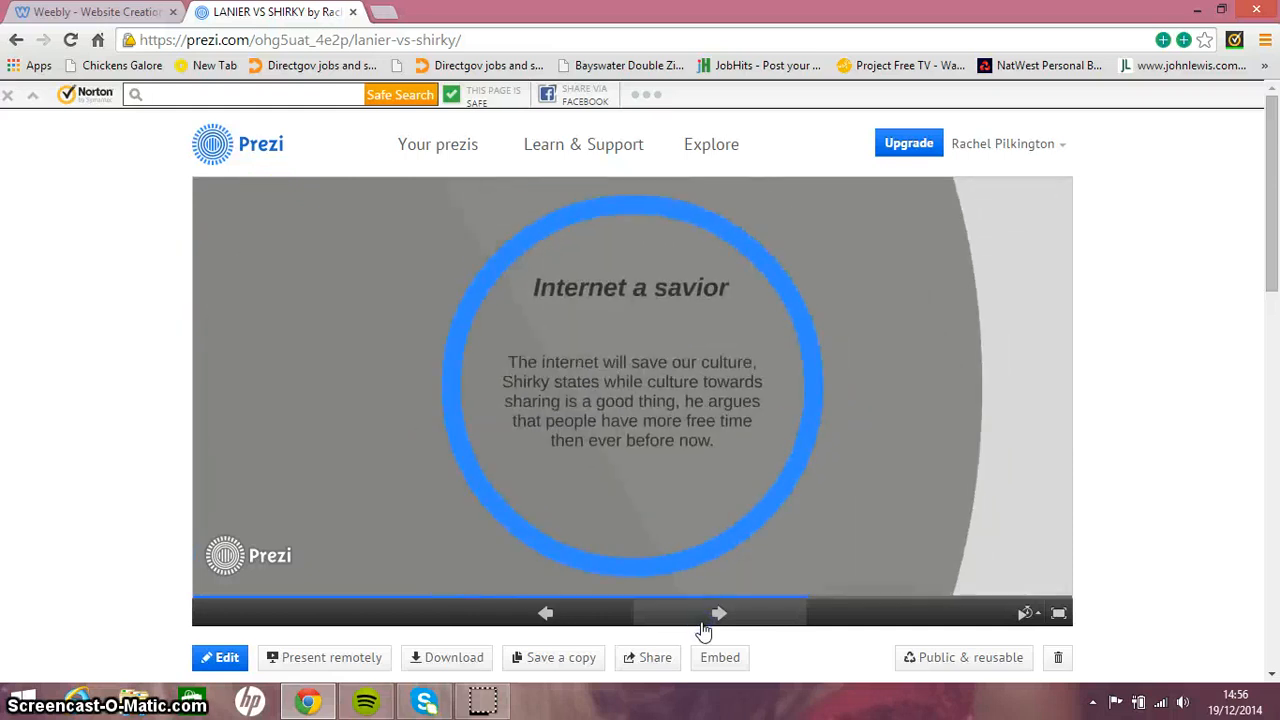
left_click(720, 612)
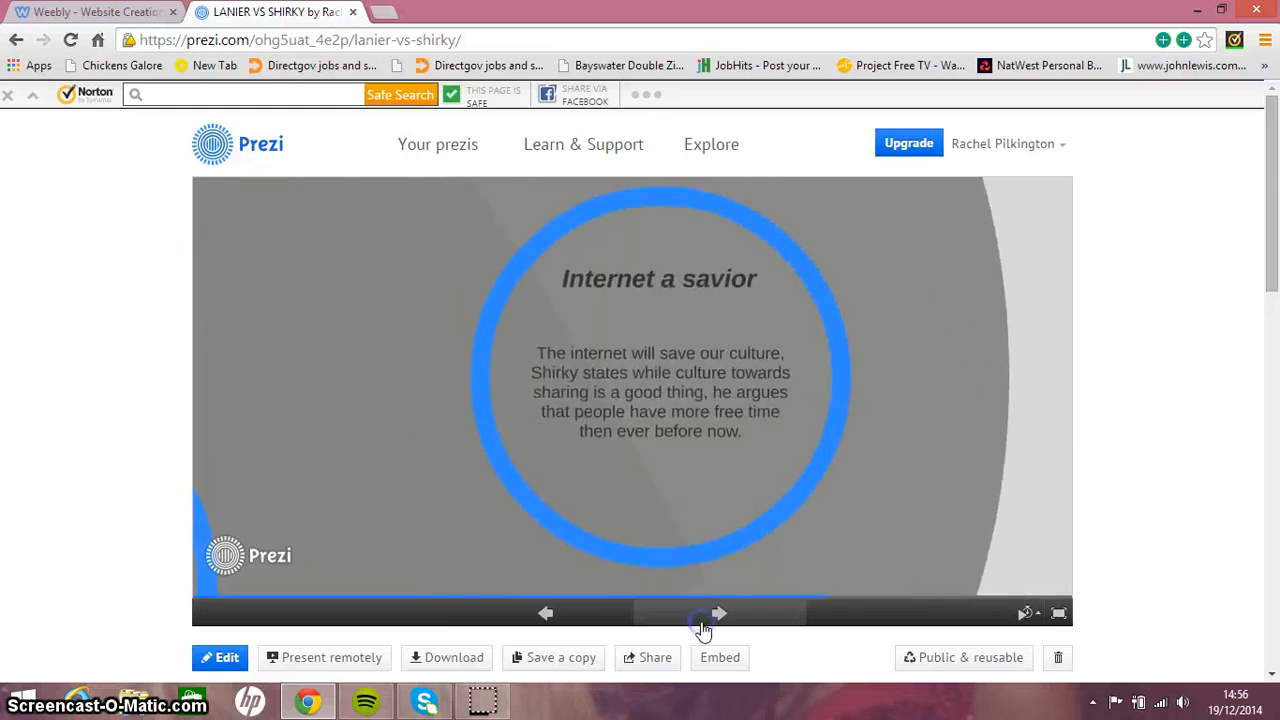
left_click(718, 612)
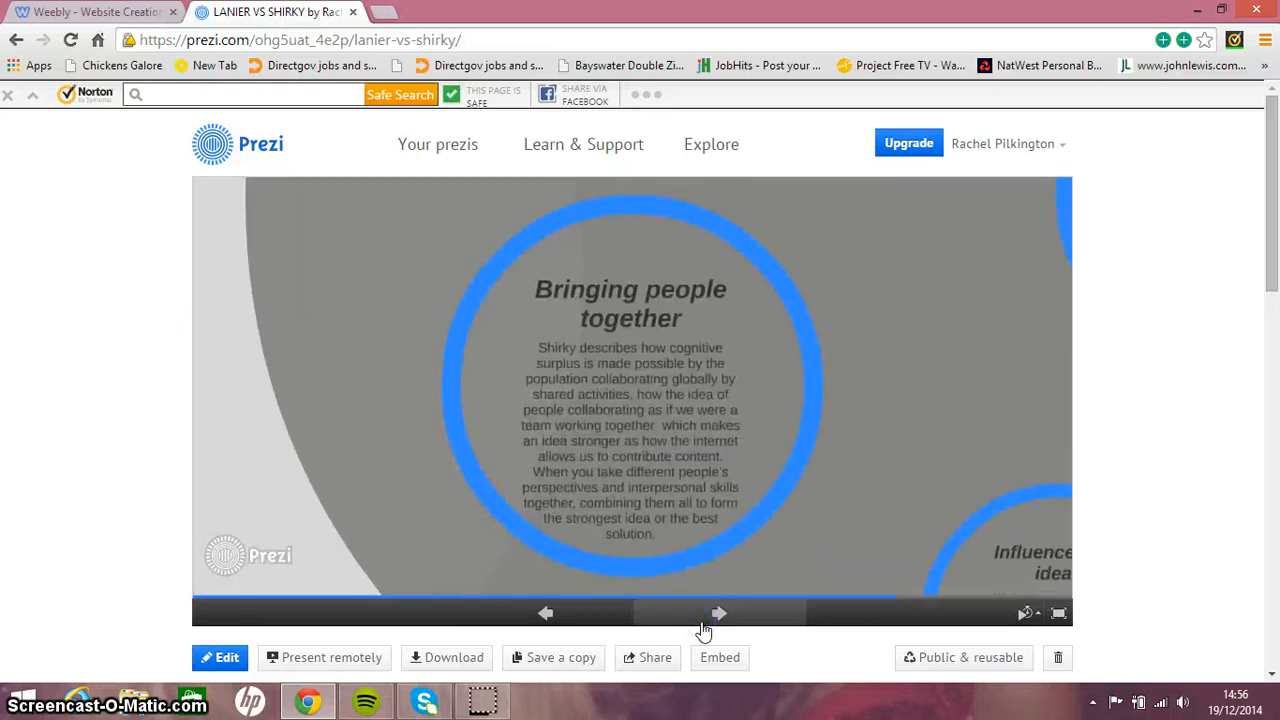
Advance through the Bibliography slide and return to the LANIER VS SHIRKY overview.
left_click(720, 612)
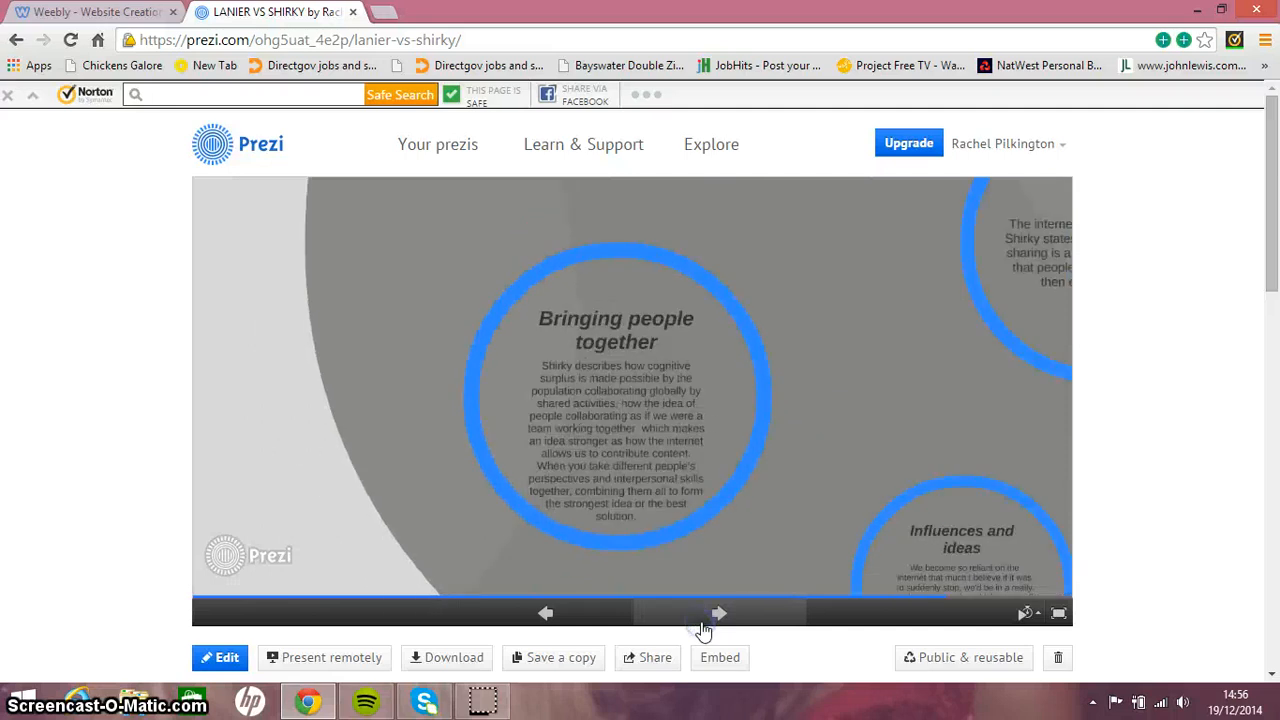
left_click(720, 612)
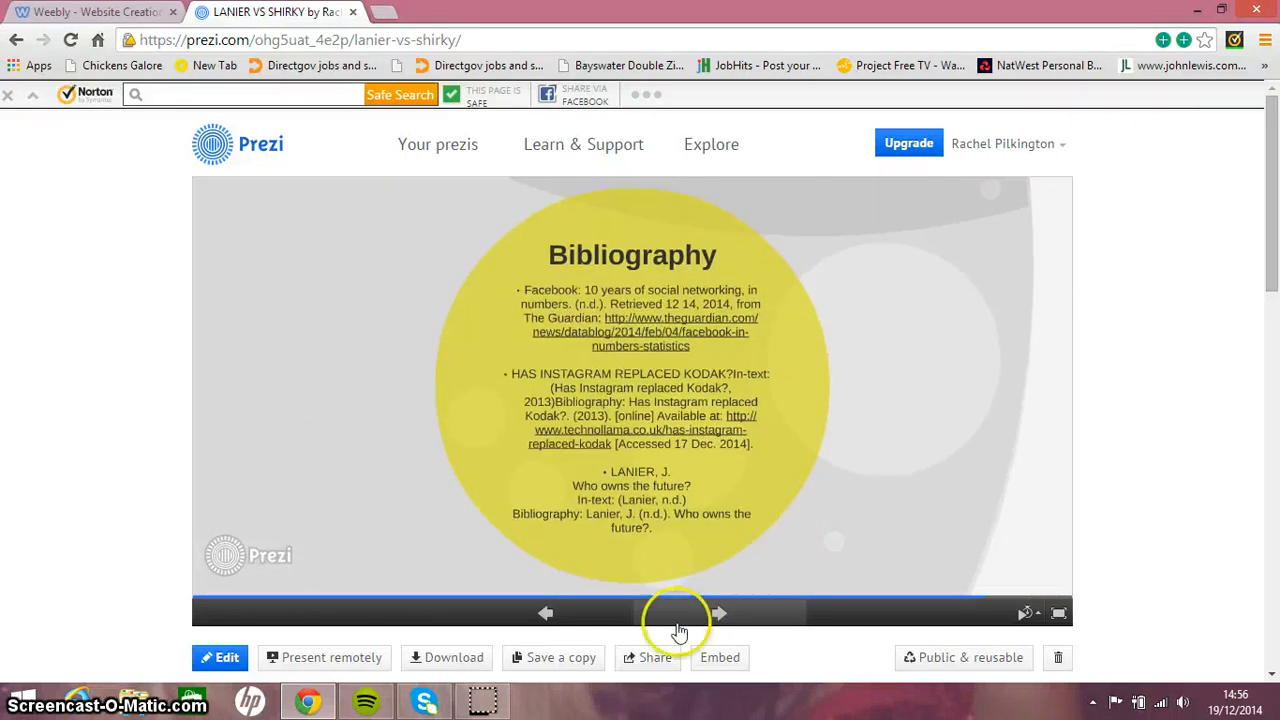
left_click(718, 612)
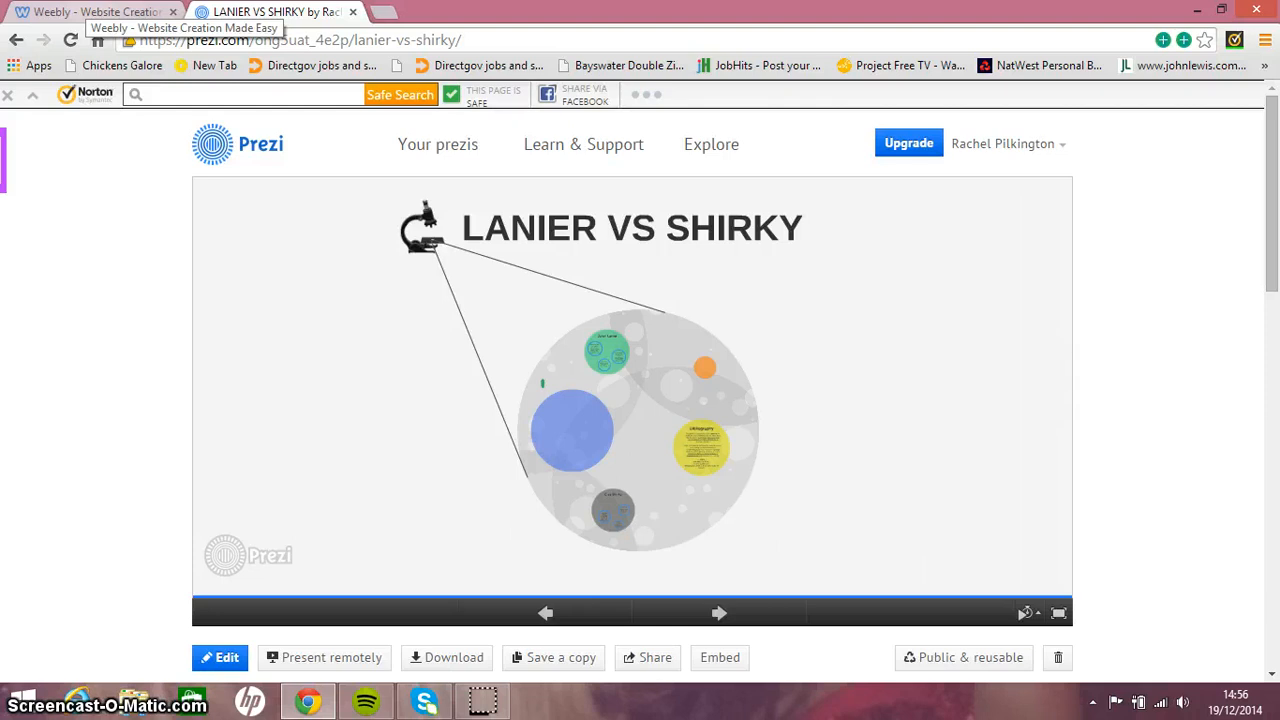
Back in Weebly, show the Bibliography page's Harvard-style references down to the Clay Shirky entries.
left_click(90, 12)
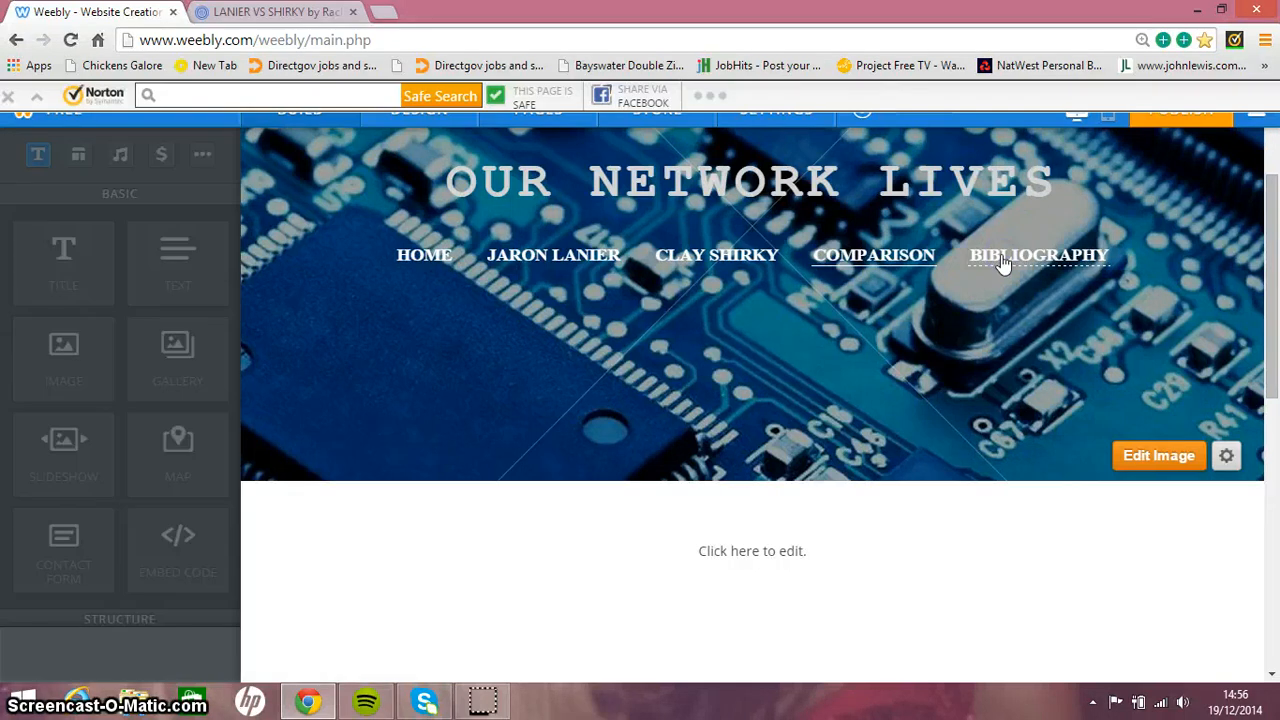
left_click(1038, 256)
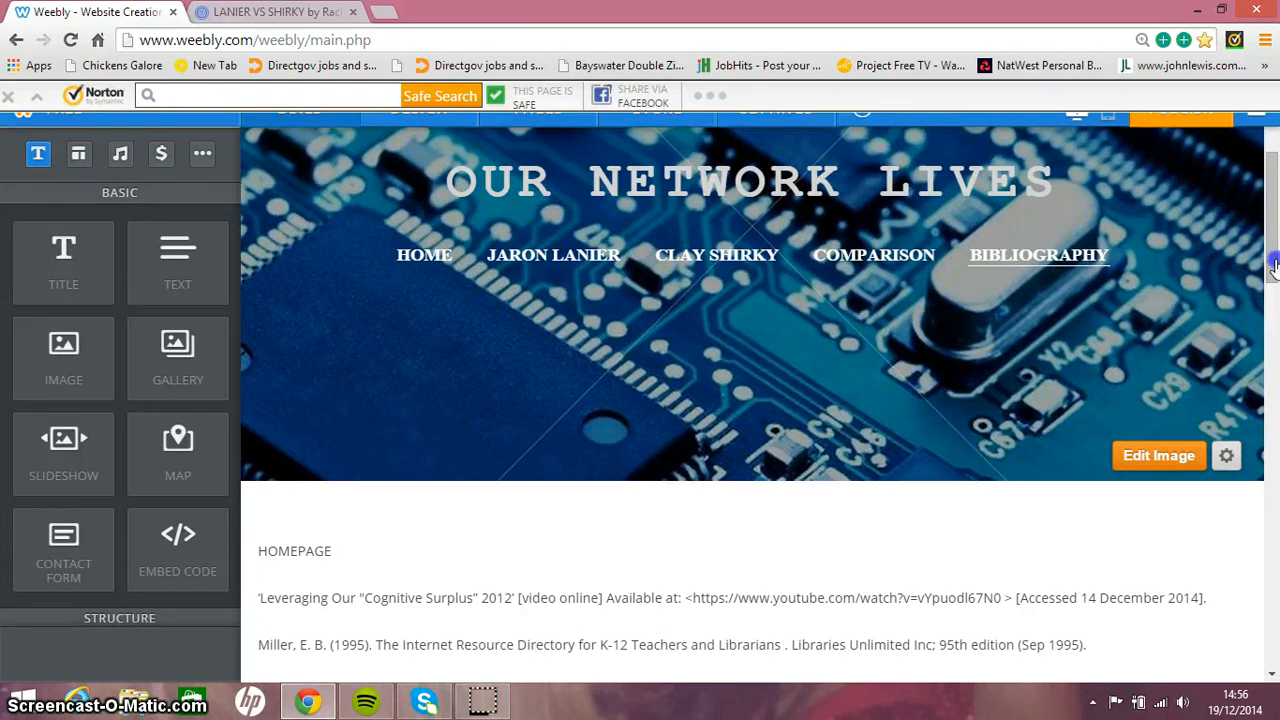
mouse_move(1264, 250)
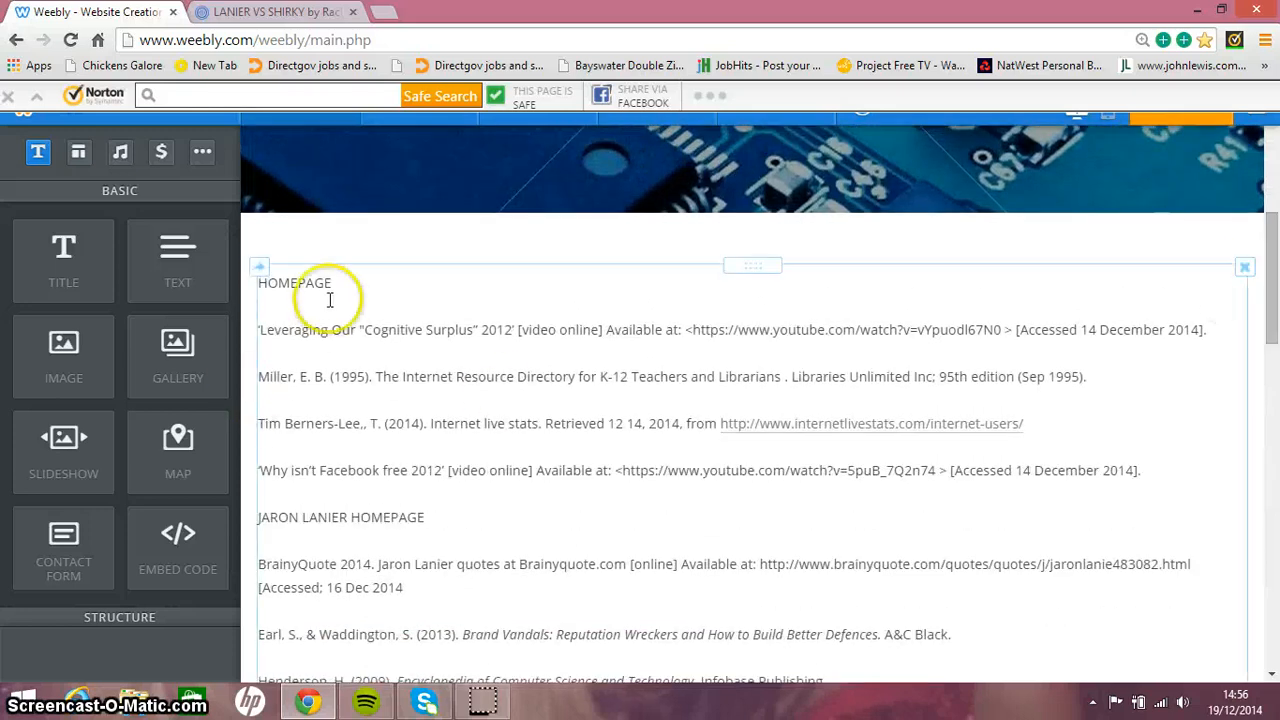
mouse_move(1268, 420)
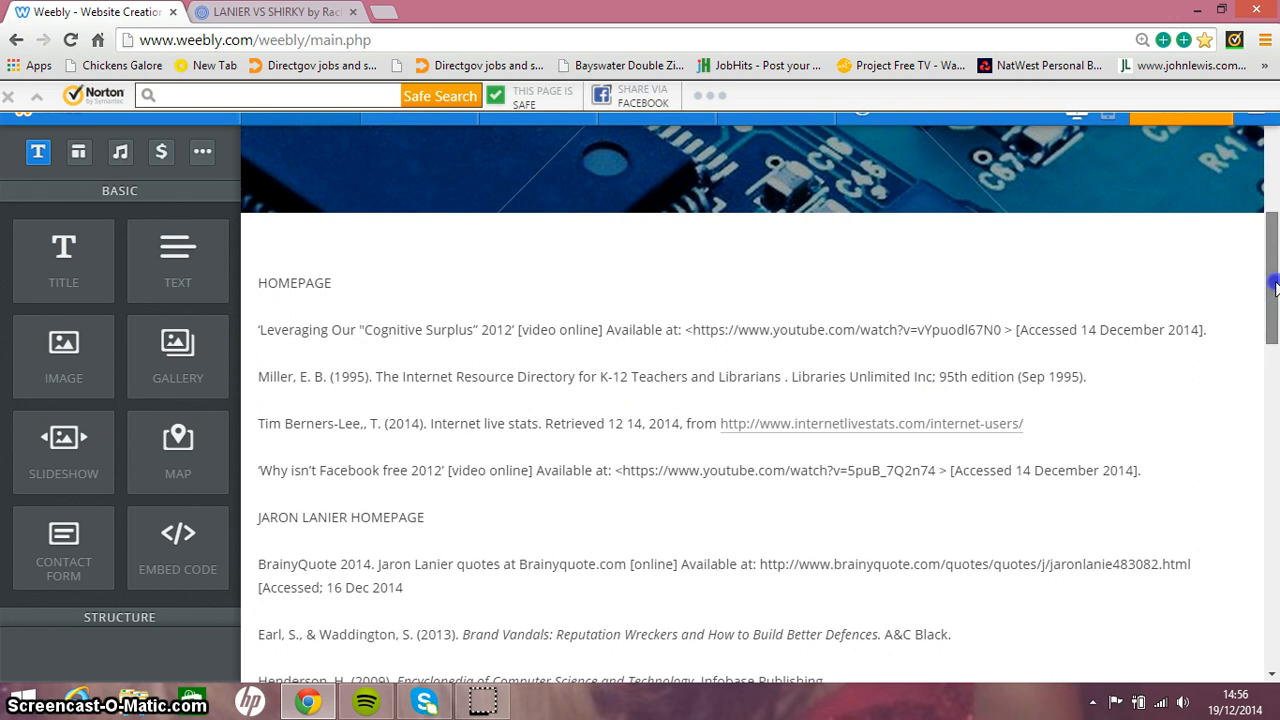
scroll("down", 3)
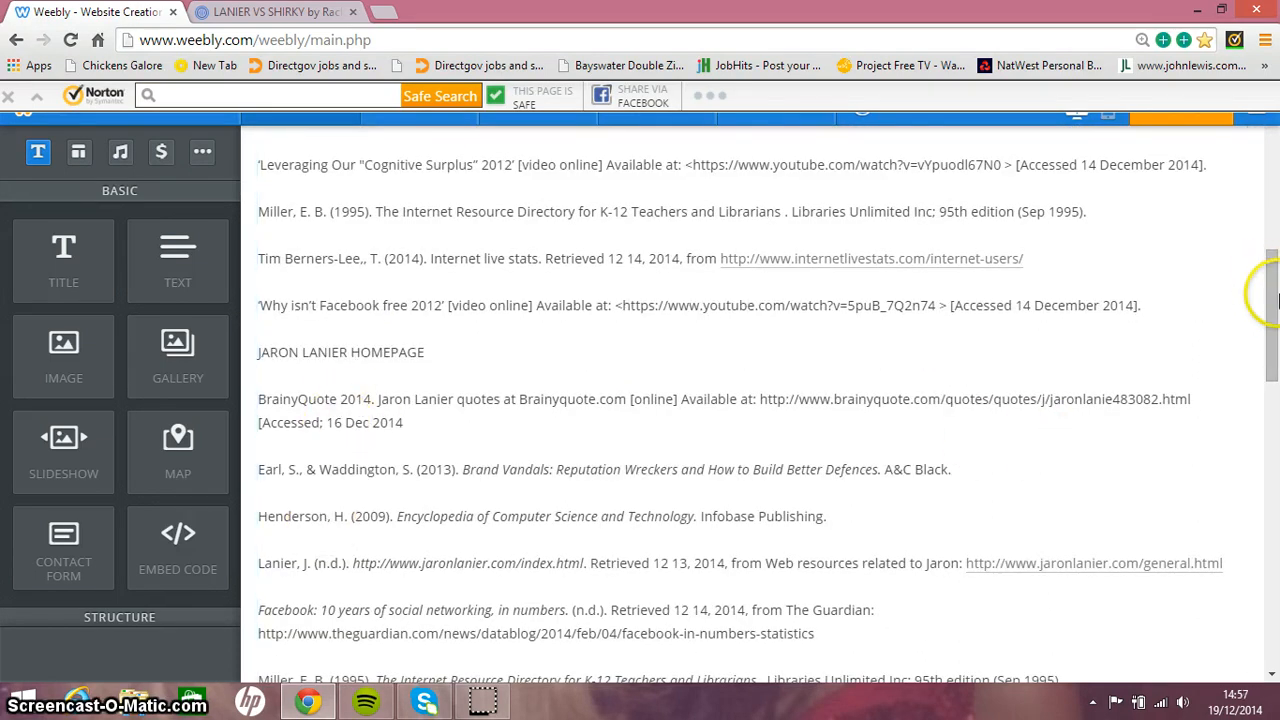
scroll("down", 3)
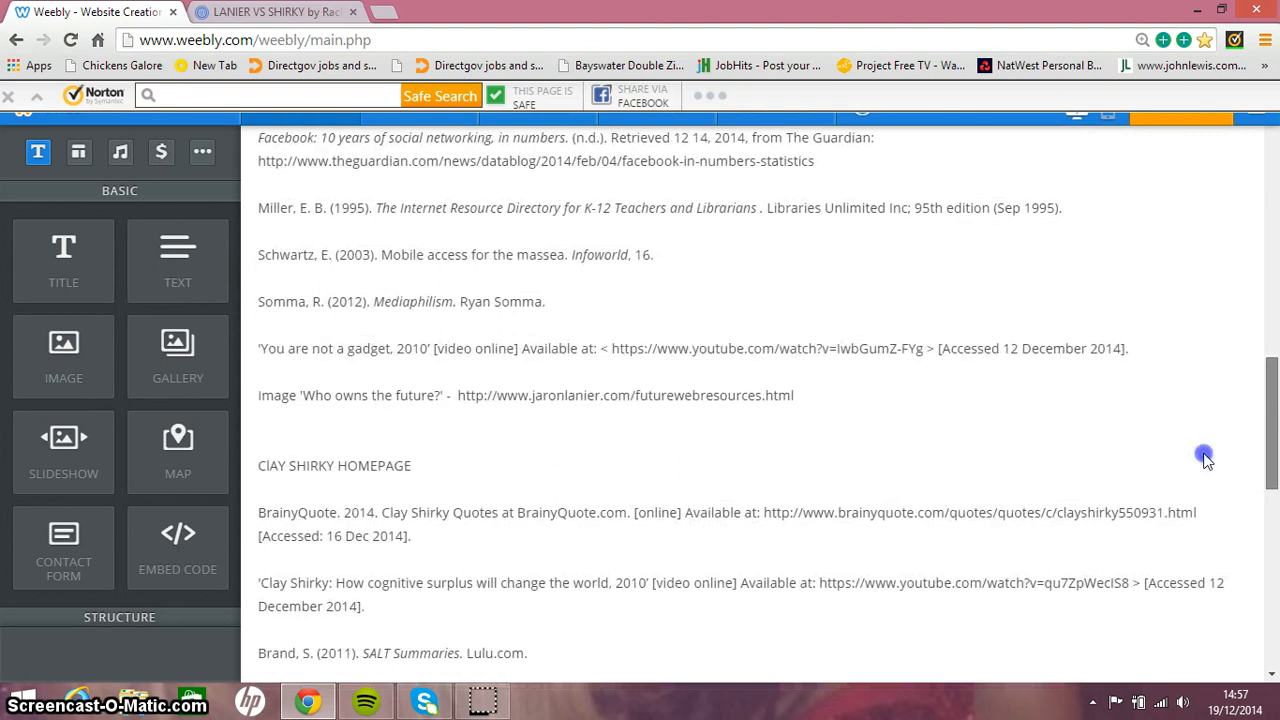
scroll("down", 3)
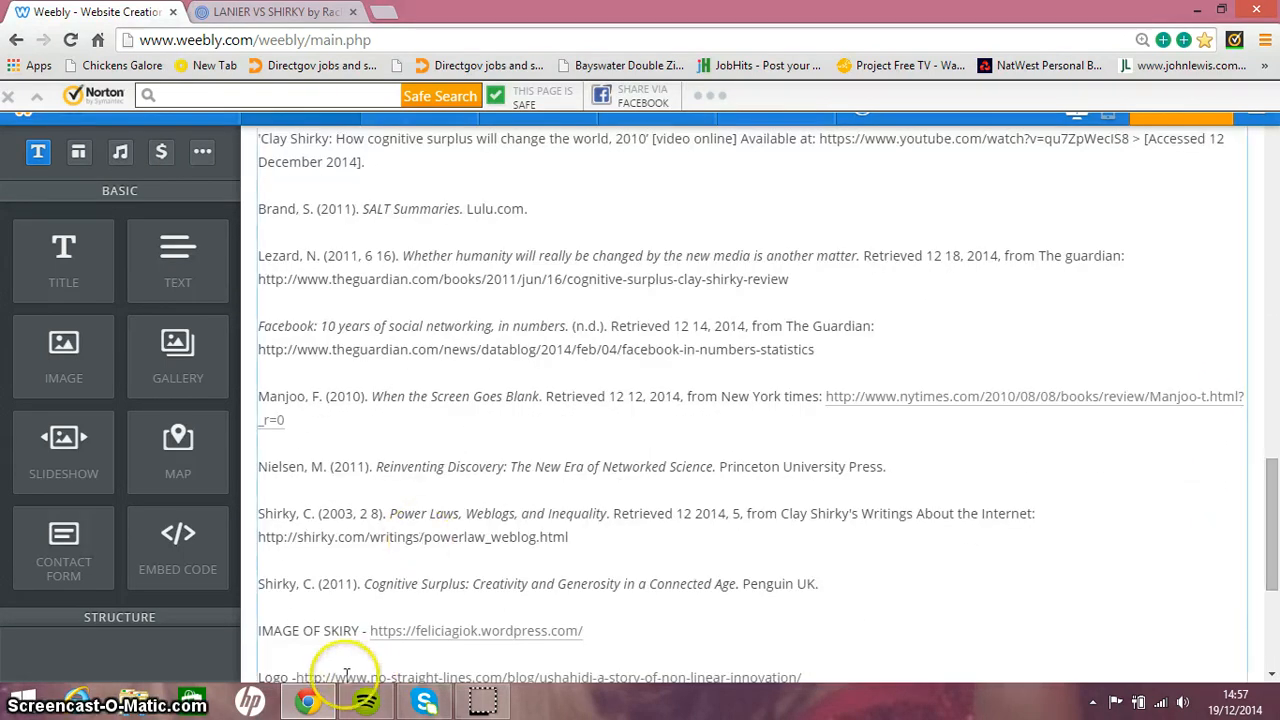
mouse_move(310, 700)
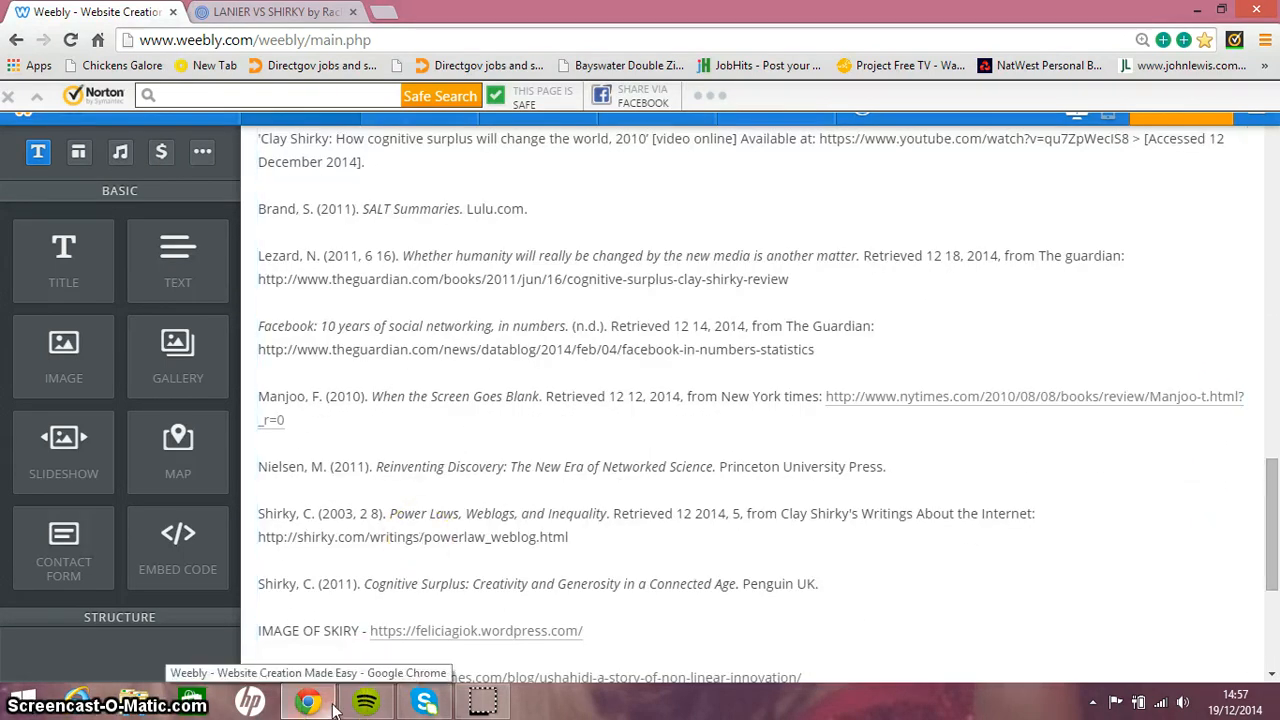